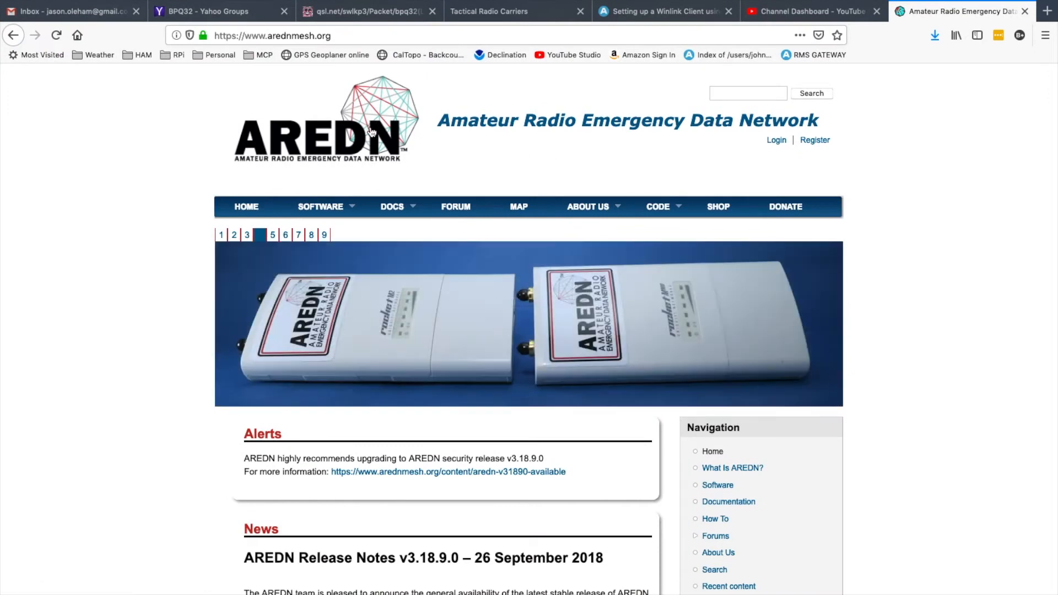
pyautogui.moveTo(688, 145)
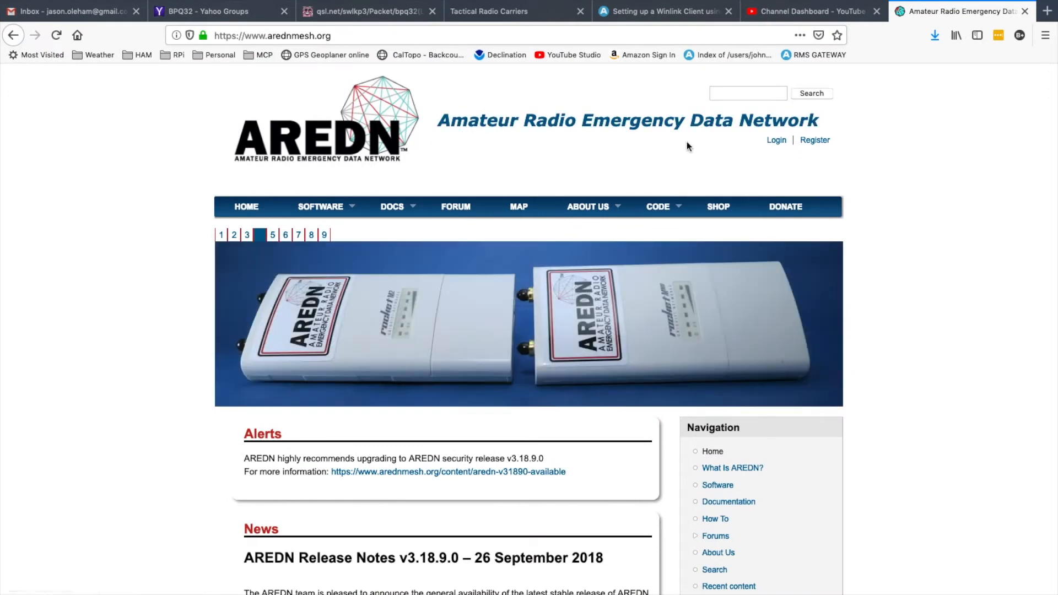
pyautogui.moveTo(707, 147)
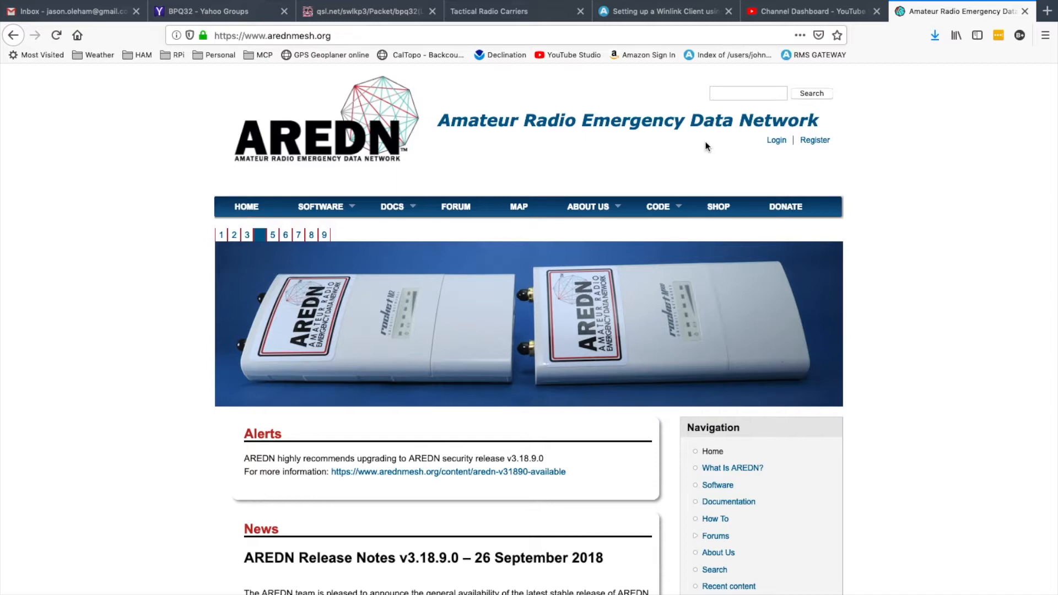
# Step: Switch from Firefox to the VNC Viewer showing the remote Pi desktop
pyautogui.click(259, 235)
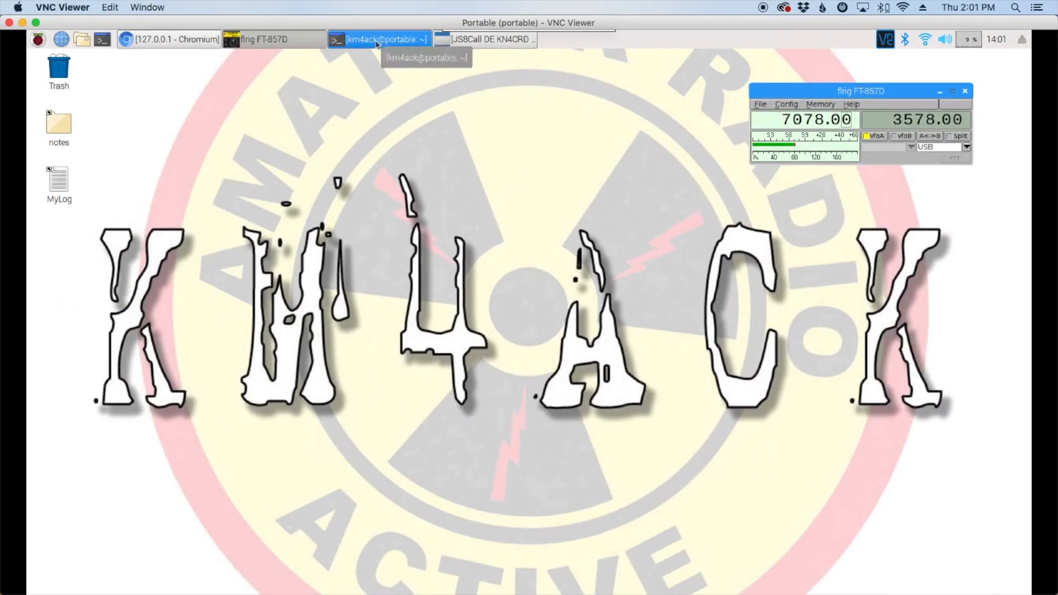
# Step: Run pat configure, add "telnet" to the listen list, and check the telnet port 8774
pyautogui.click(378, 40)
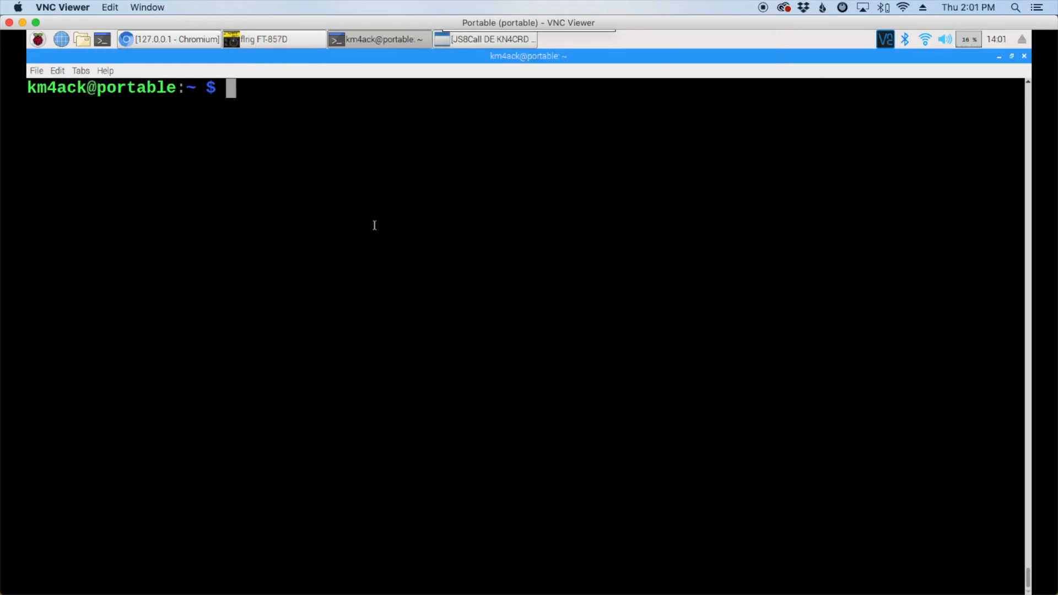
pyautogui.write('pat conf')
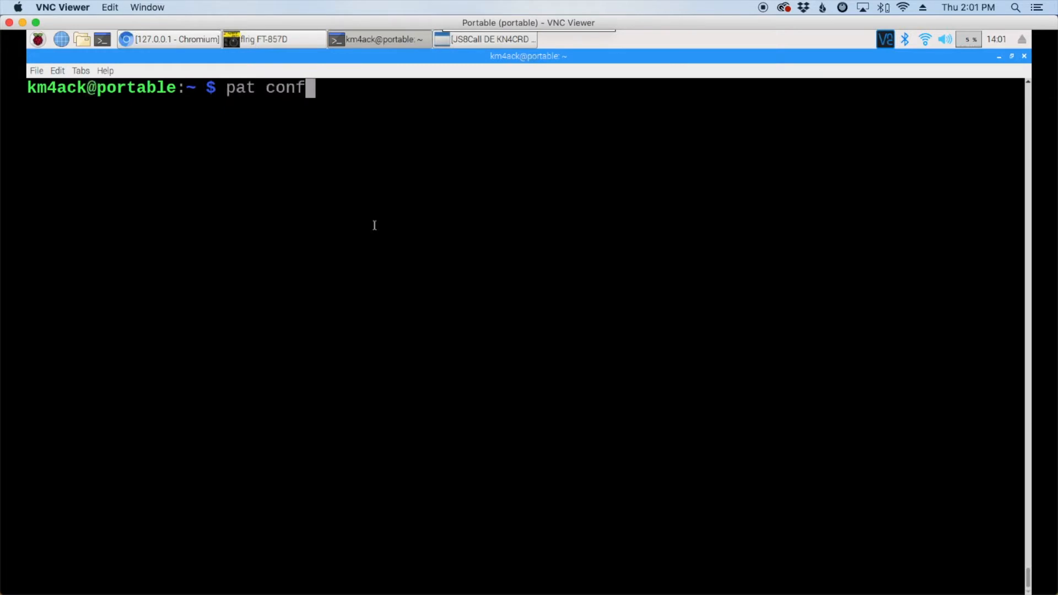
pyautogui.write('ig')
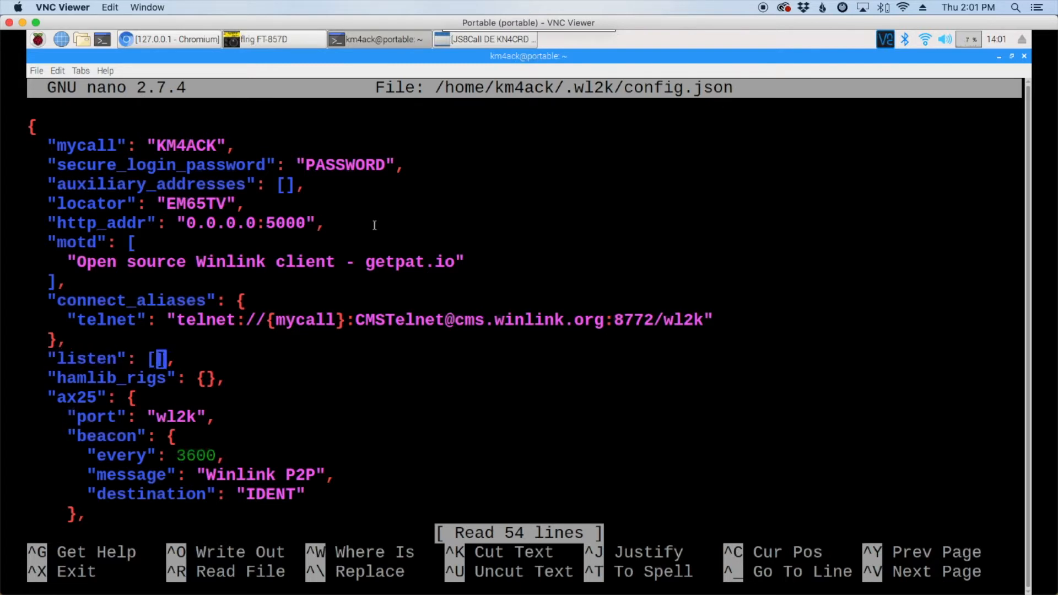
pyautogui.write('"')
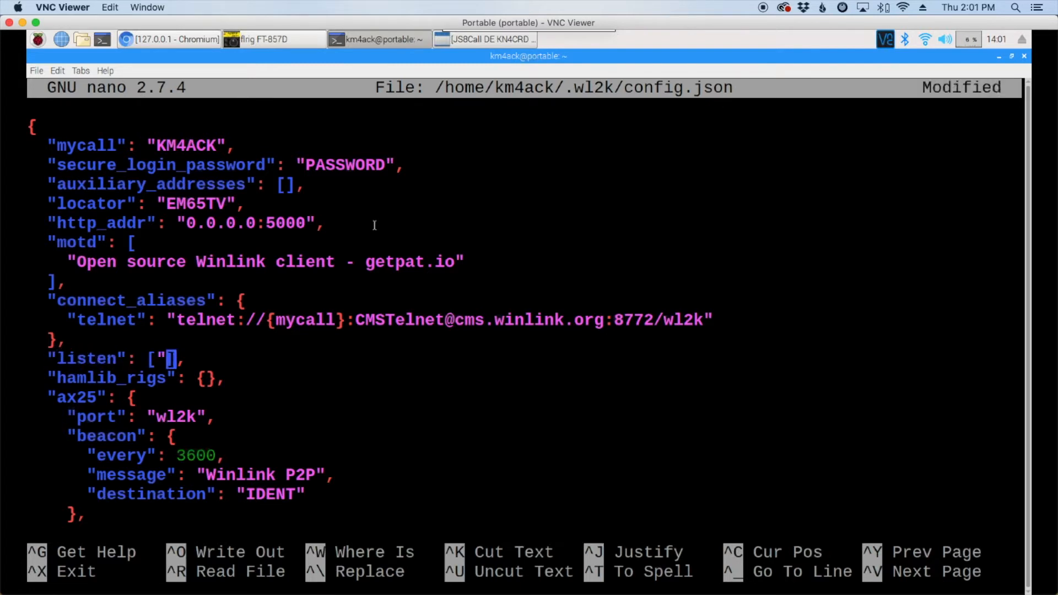
pyautogui.write('tel')
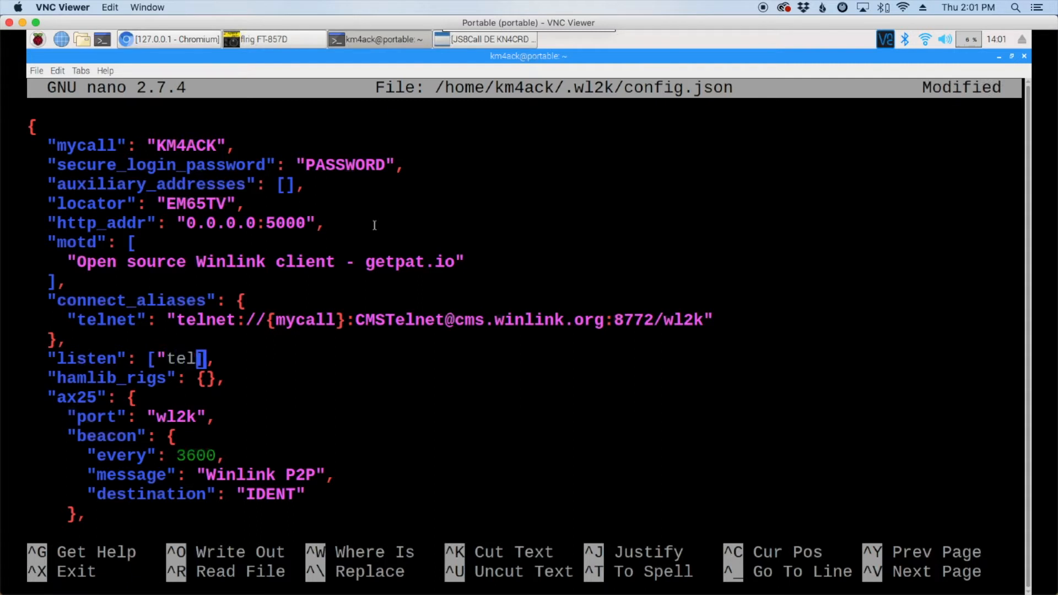
pyautogui.write('net"')
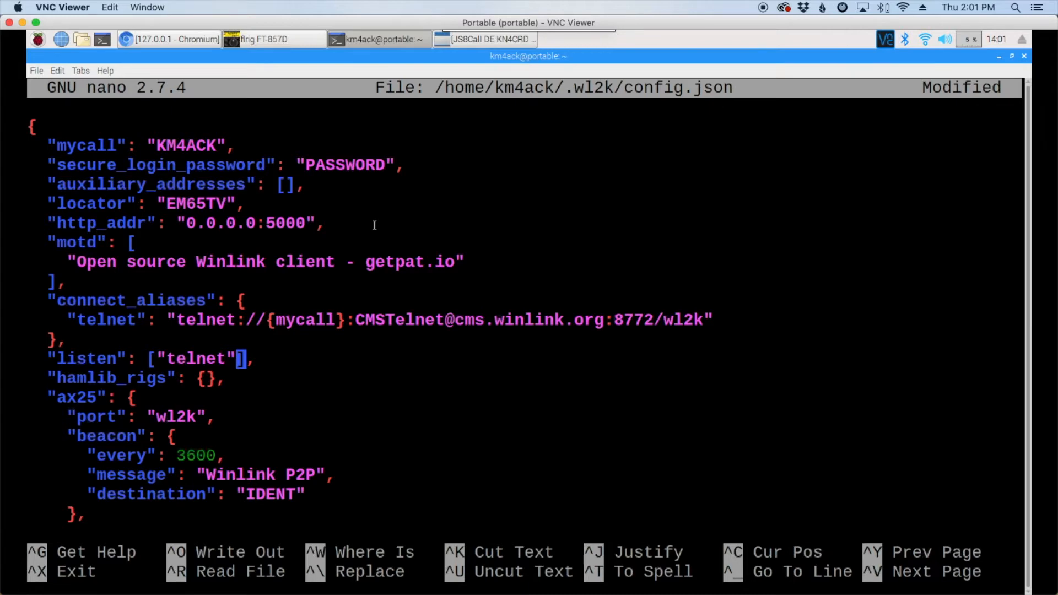
pyautogui.scroll(-3)
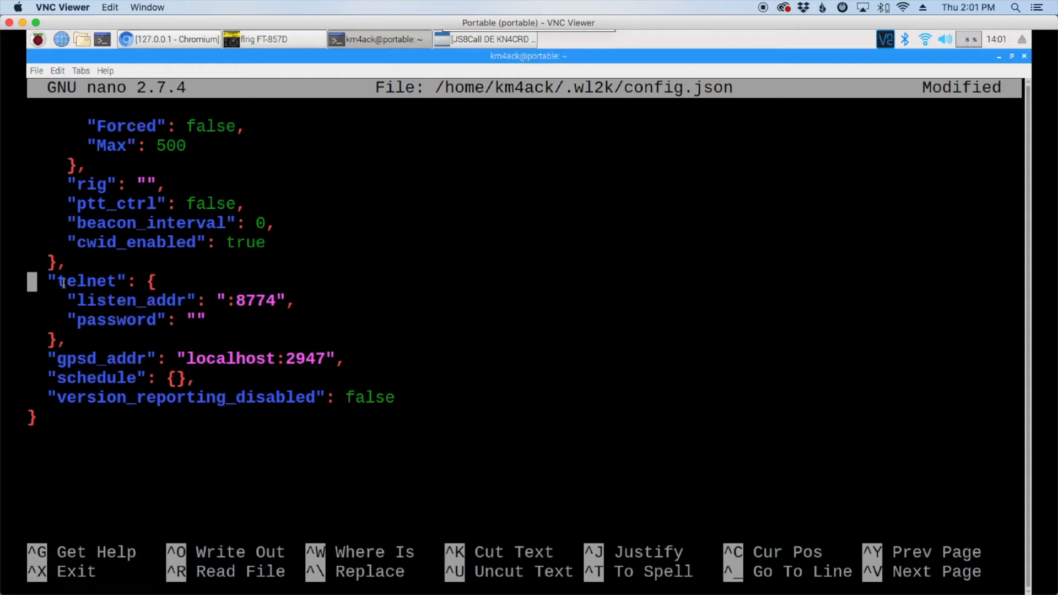
pyautogui.moveTo(106, 312)
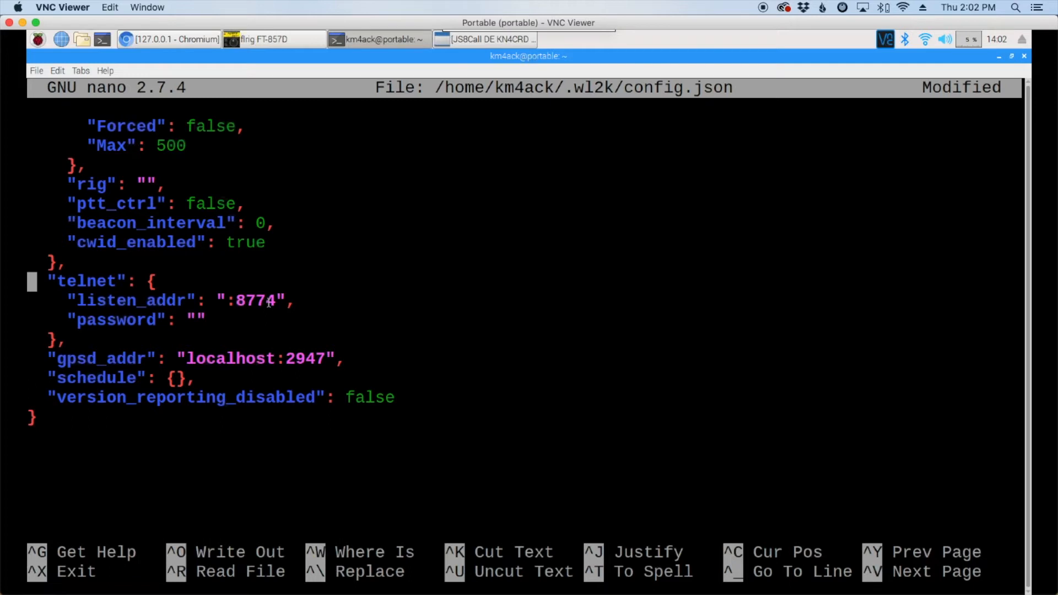
# Step: Save config.json and start Pat's web service with pat http
pyautogui.press('ctrl+o')
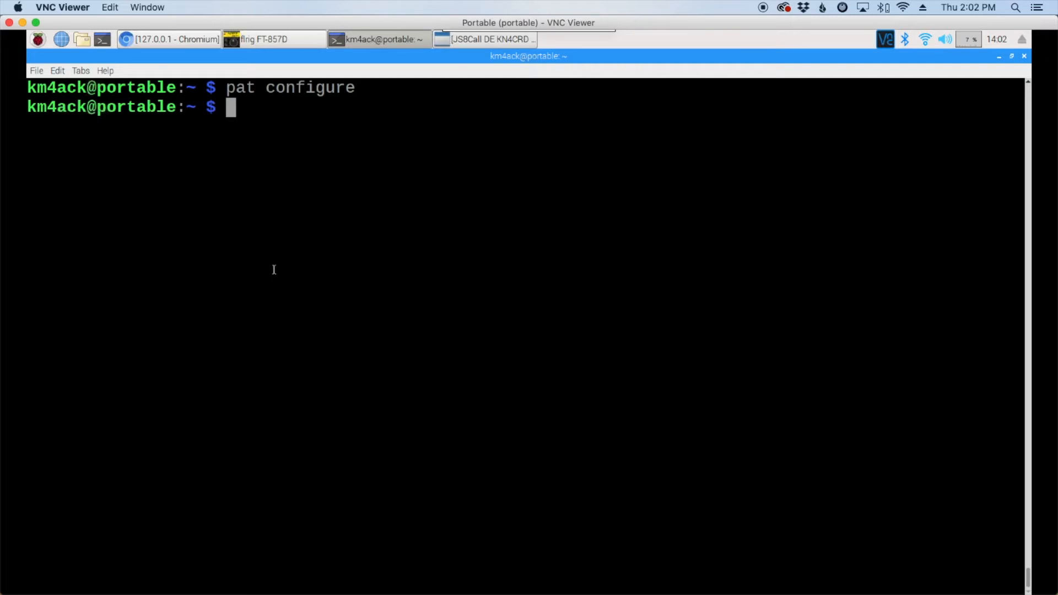
pyautogui.write('pat http')
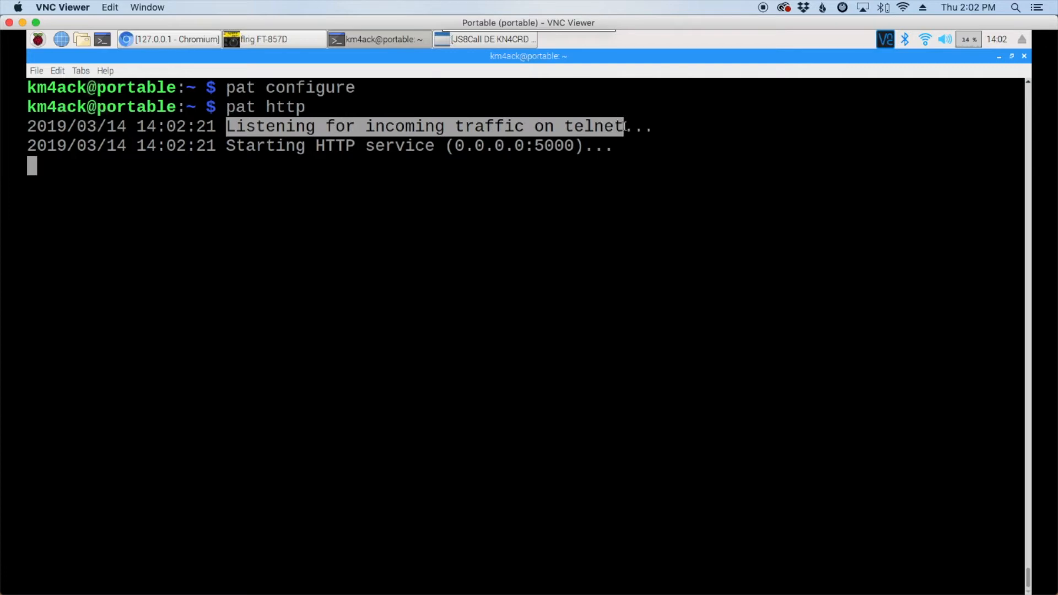
pyautogui.click(172, 39)
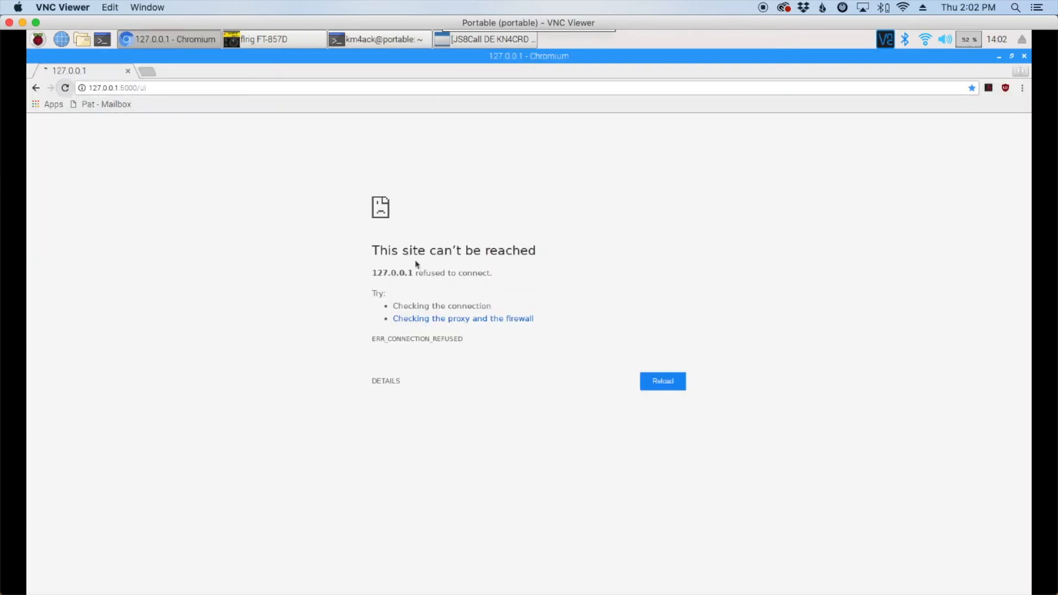
pyautogui.click(662, 381)
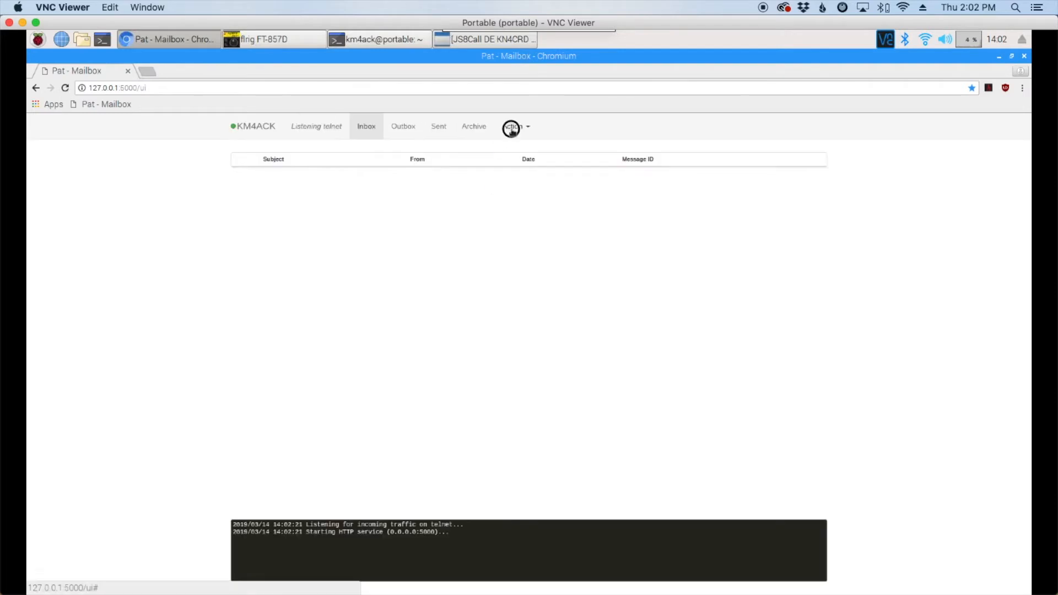
pyautogui.click(512, 126)
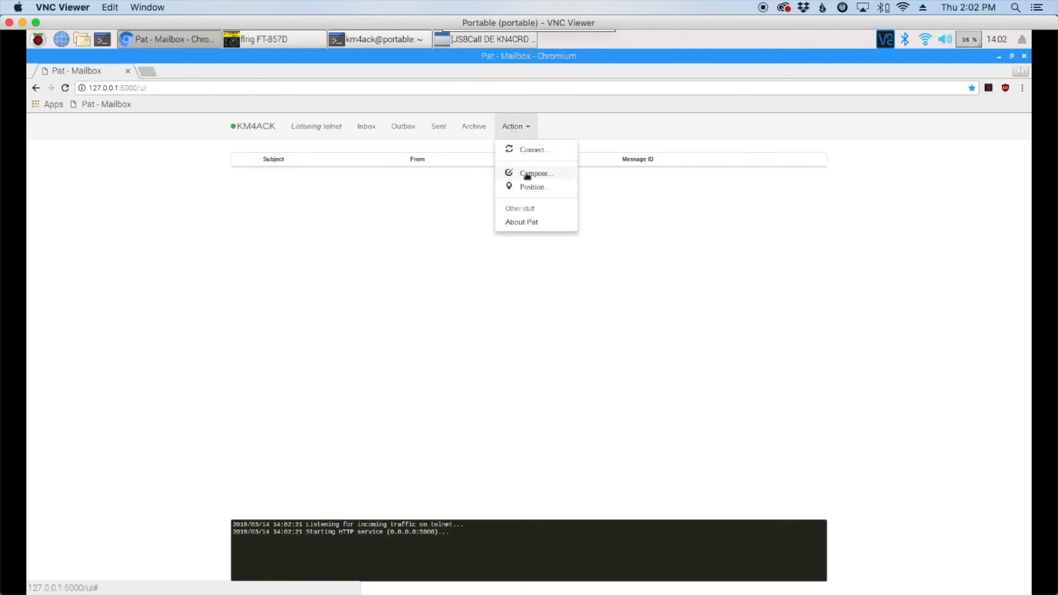
pyautogui.click(535, 173)
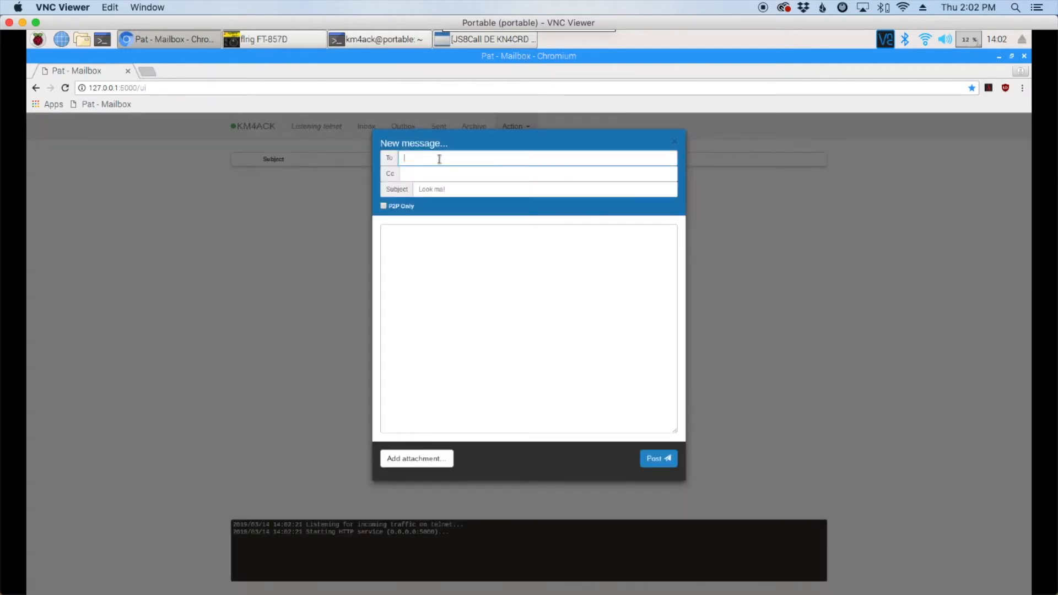
pyautogui.write('n0jpd')
pyautogui.click(528, 189)
pyautogui.write('test for video')
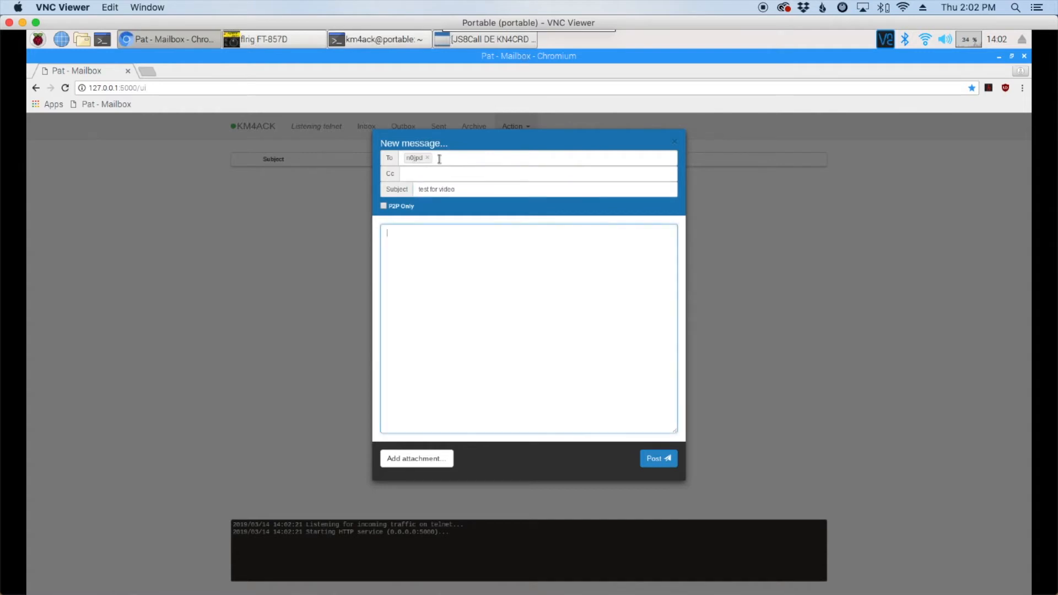
pyautogui.write('this is a')
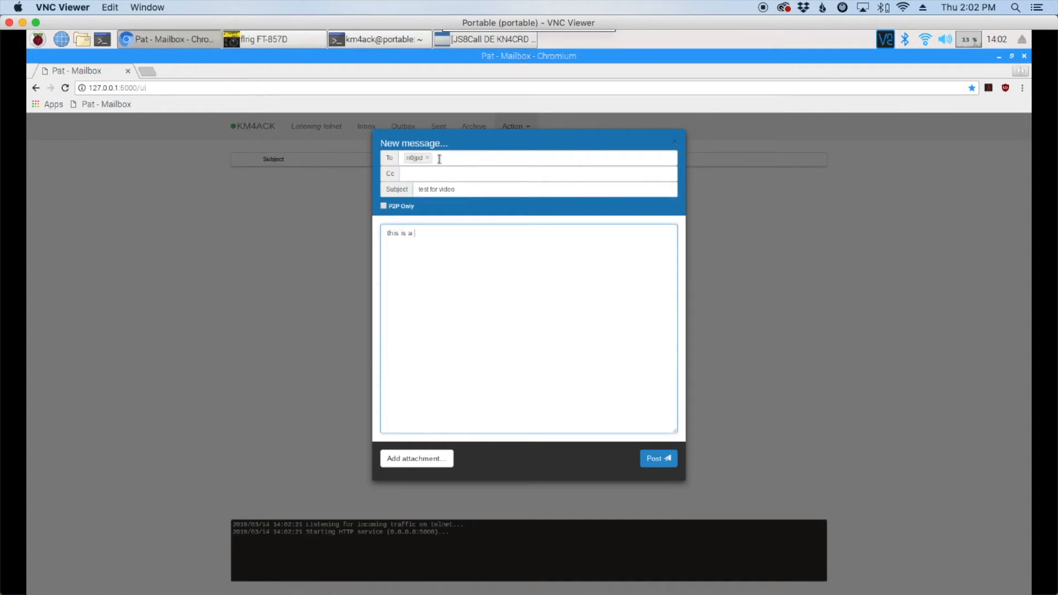
pyautogui.write('p2p message.')
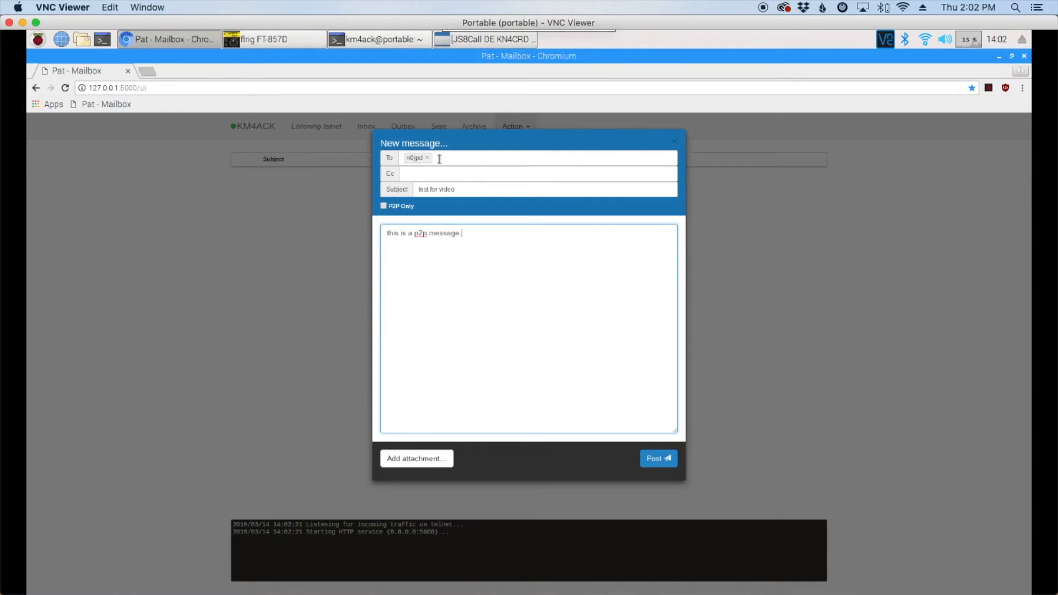
pyautogui.moveTo(451, 220)
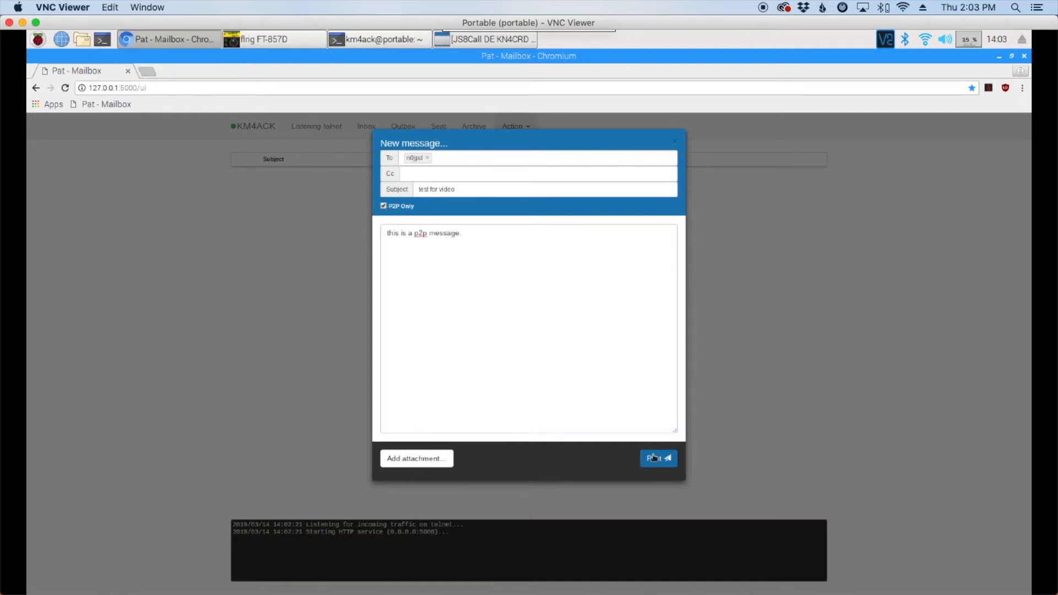
pyautogui.click(658, 458)
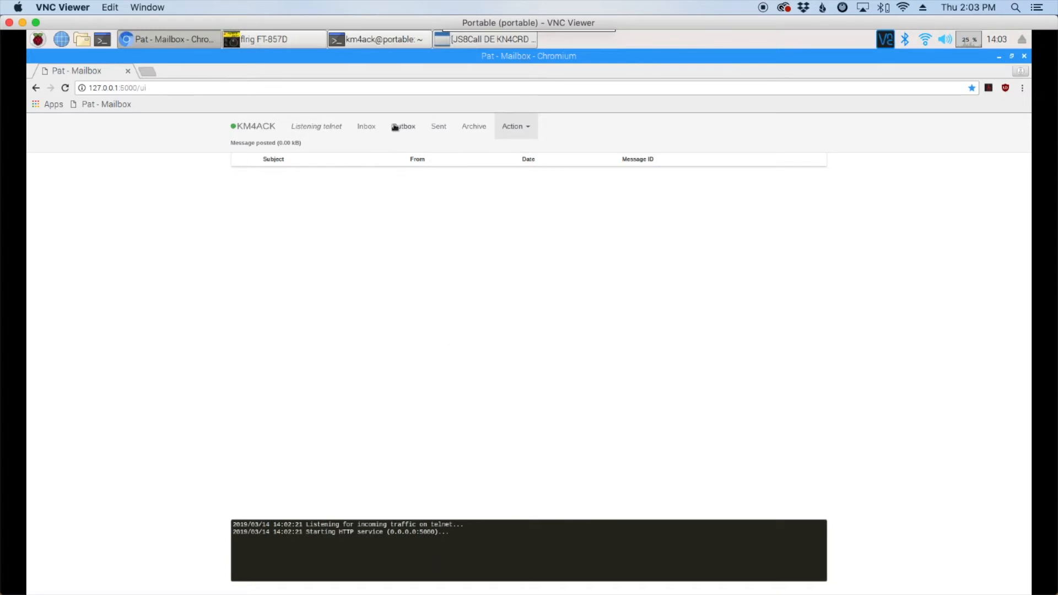
pyautogui.click(403, 126)
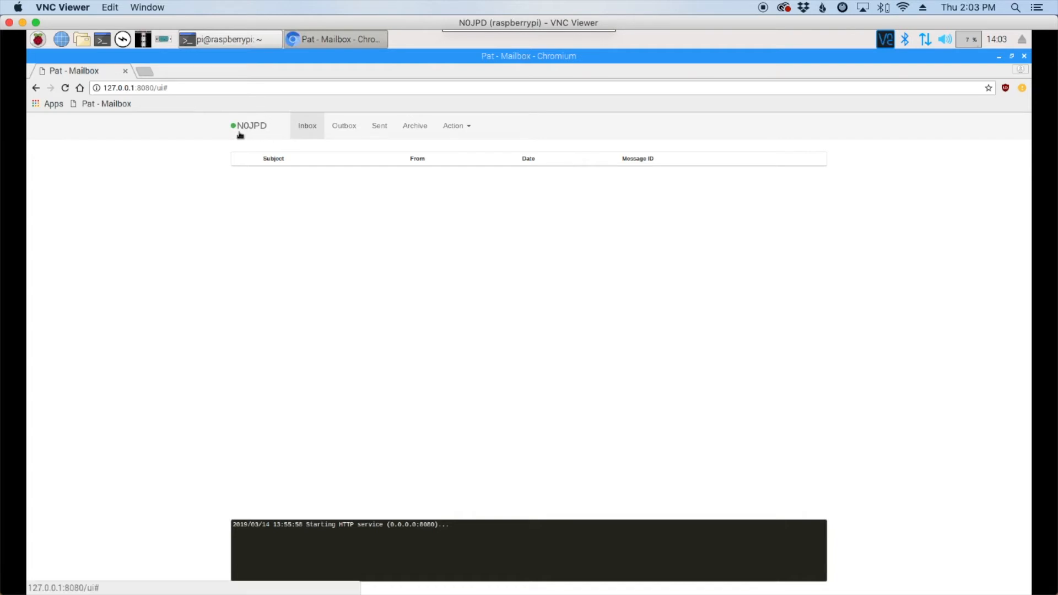
pyautogui.moveTo(256, 136)
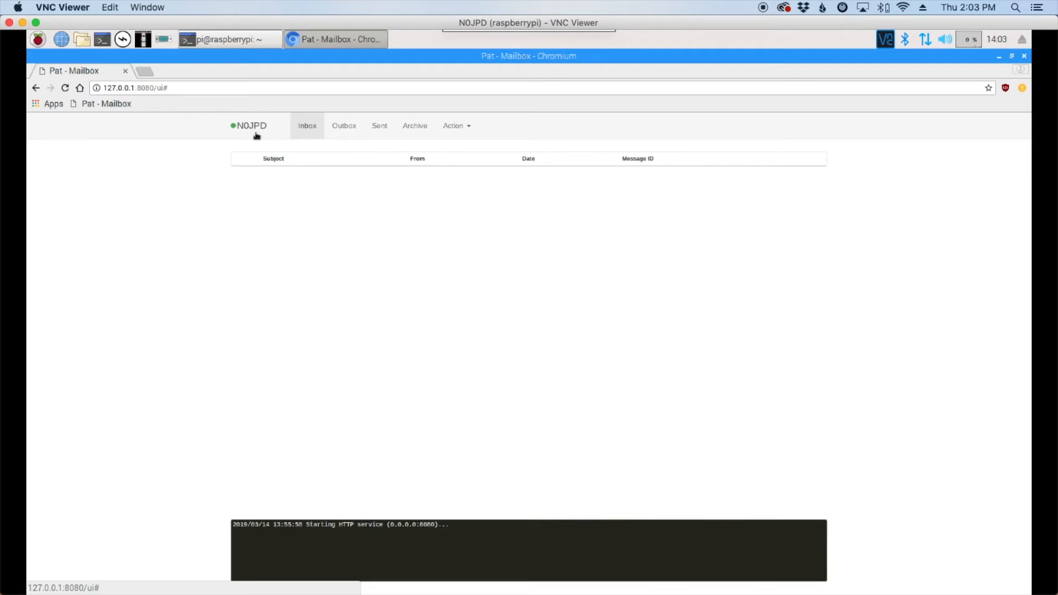
# Step: Connect via the telnet alias to 10.3.35.99:8774 and view the received message in Inbox
pyautogui.click(453, 126)
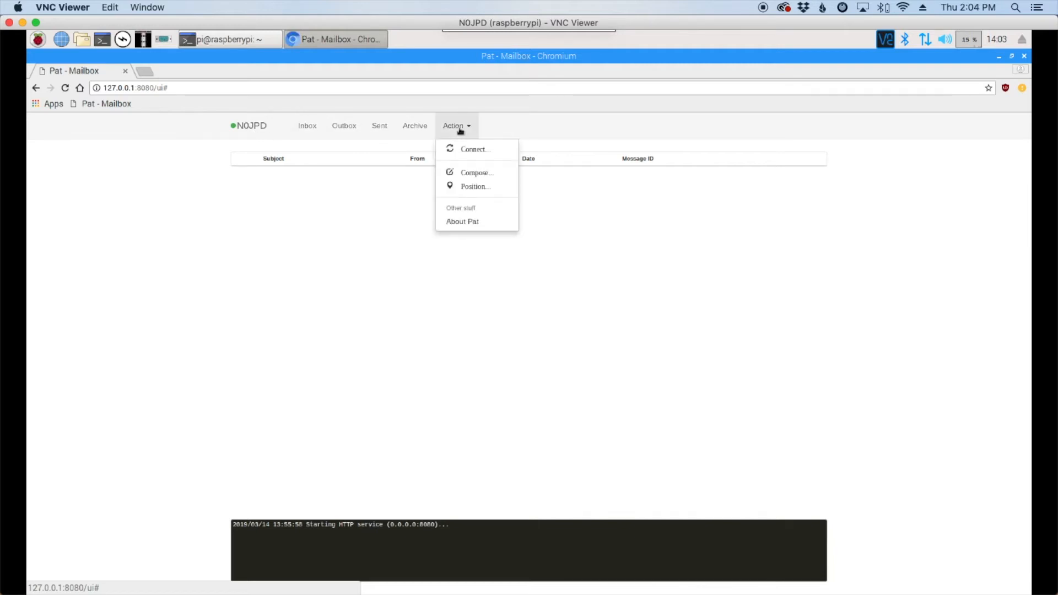
pyautogui.click(474, 149)
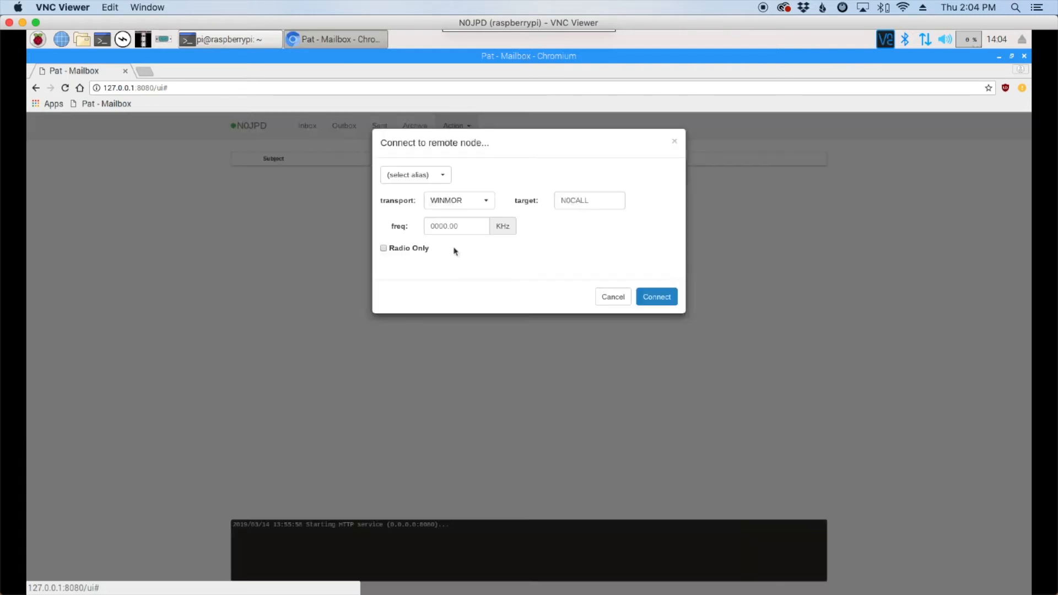
pyautogui.click(443, 175)
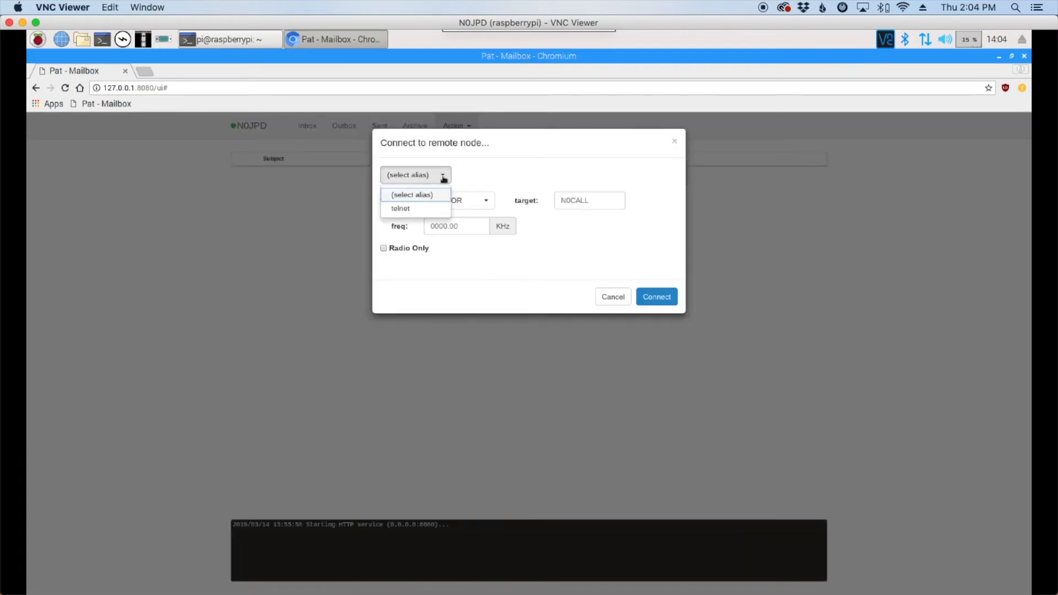
pyautogui.click(399, 208)
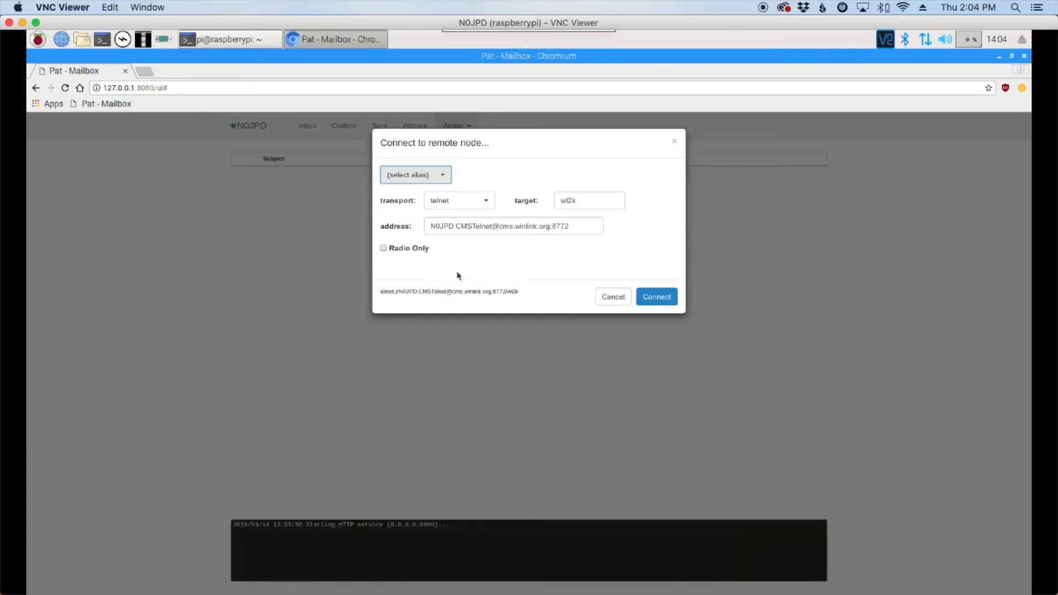
pyautogui.moveTo(506, 244)
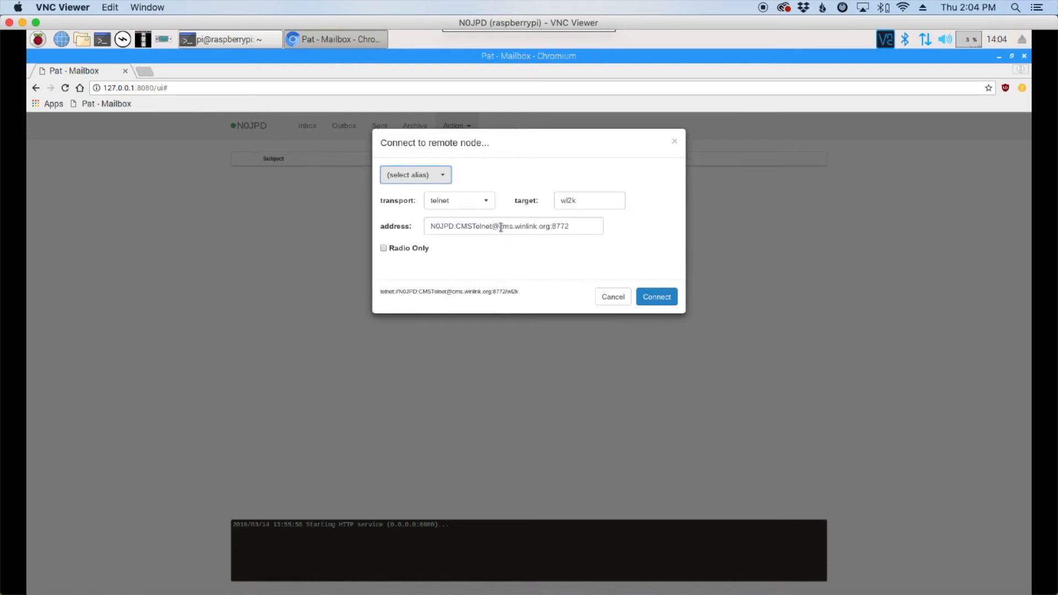
pyautogui.doubleClick(537, 226)
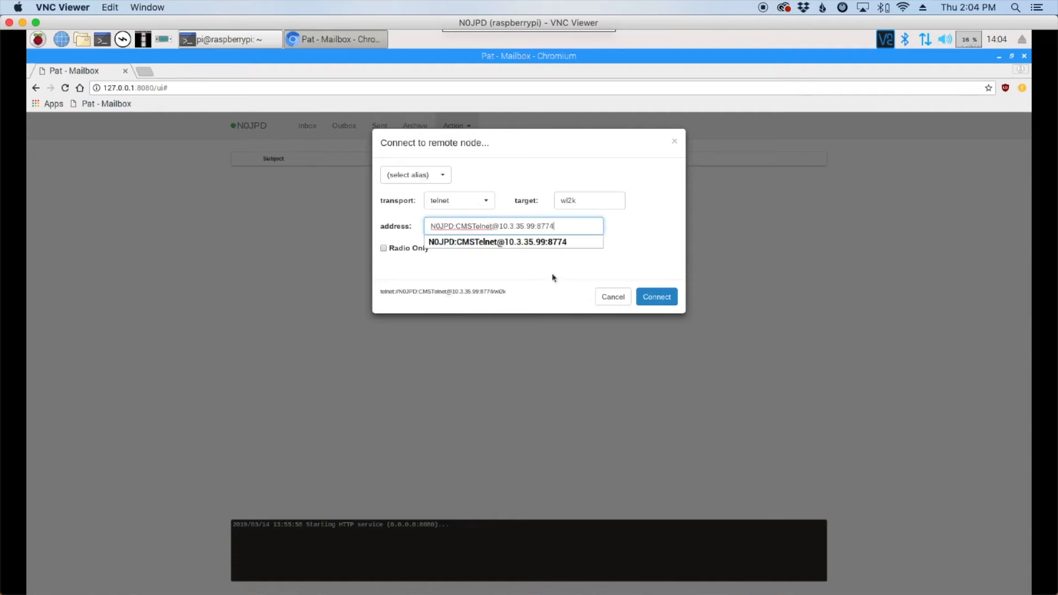
pyautogui.click(534, 253)
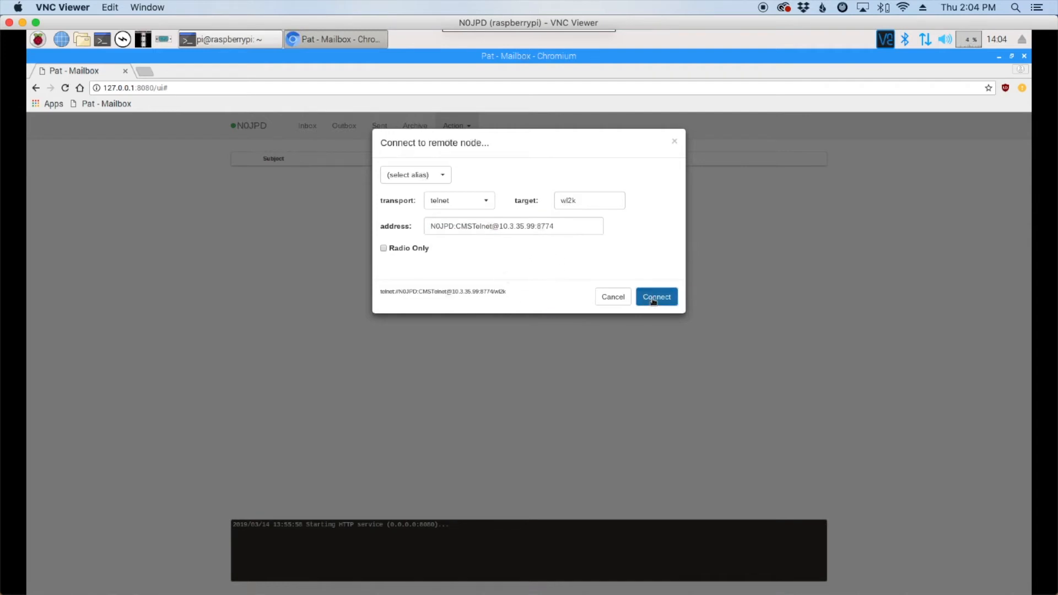
pyautogui.click(656, 296)
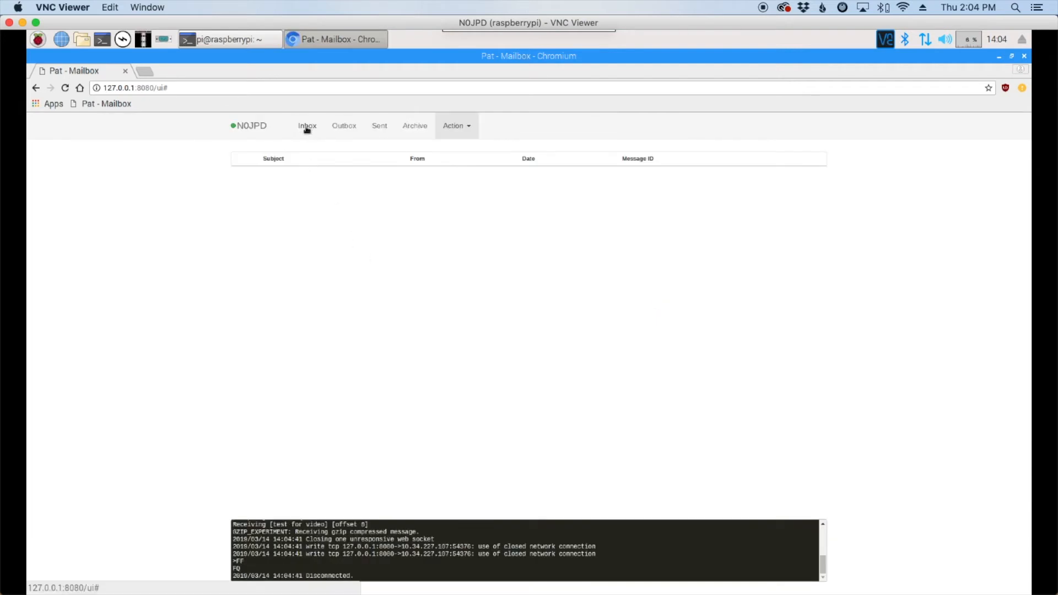
pyautogui.click(307, 126)
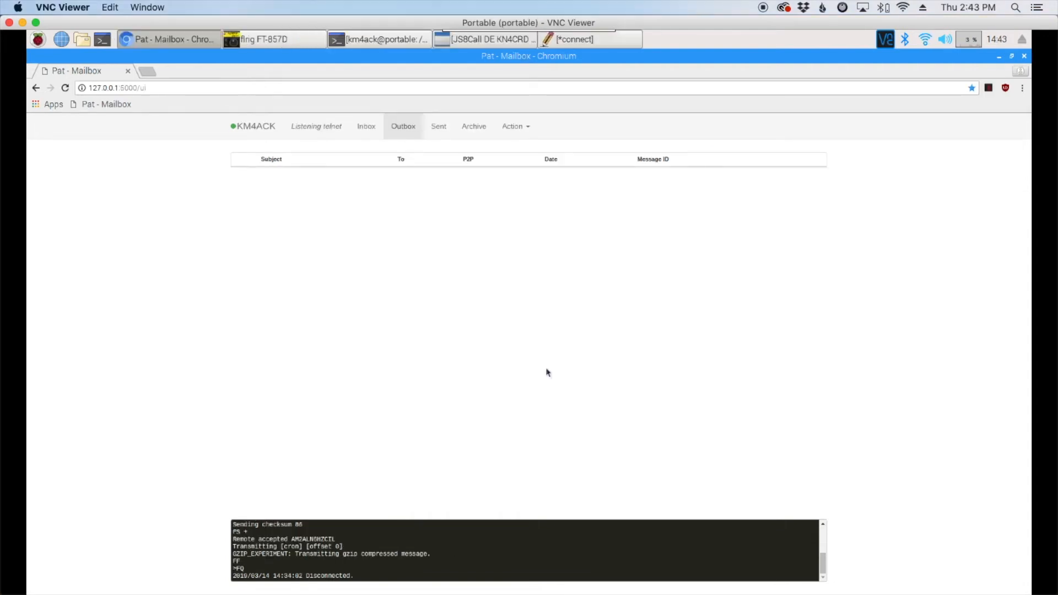
# Step: Compose and post a P2P-only message titled 'test for automation'
pyautogui.click(512, 126)
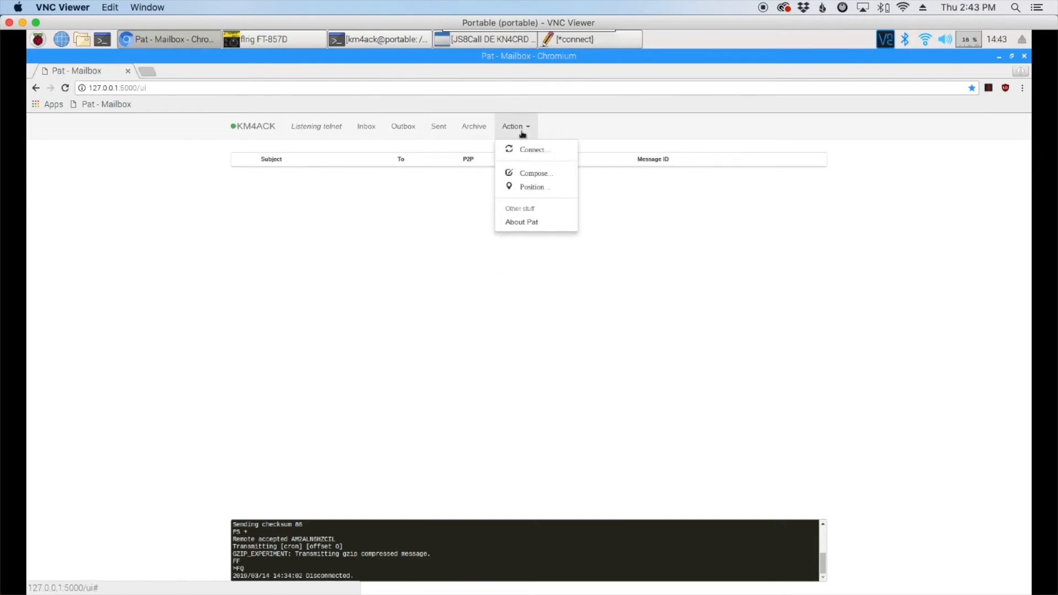
pyautogui.moveTo(526, 177)
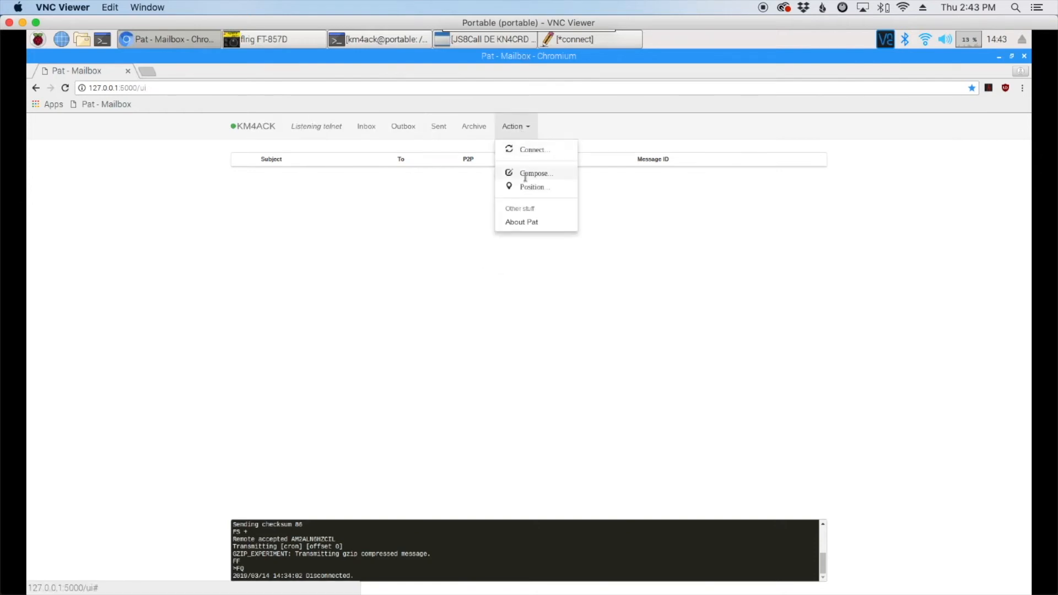
pyautogui.click(536, 172)
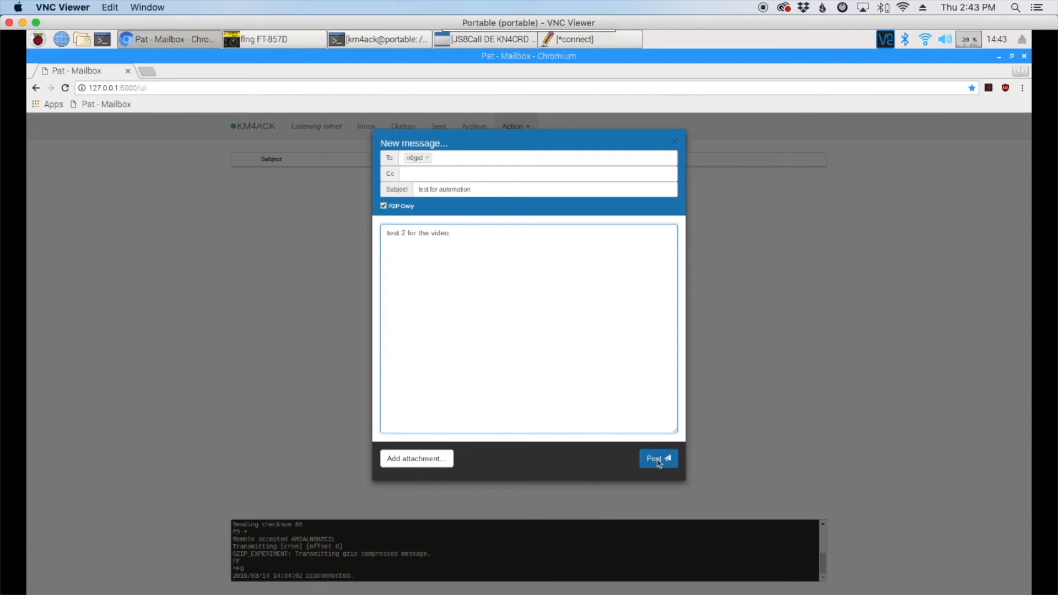
pyautogui.click(656, 458)
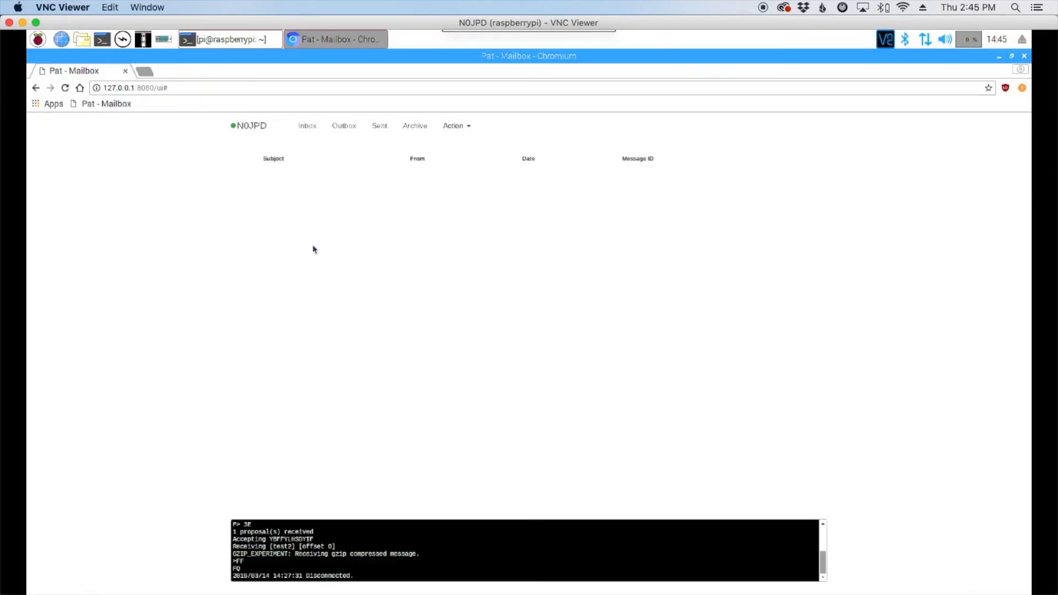
pyautogui.moveTo(215, 137)
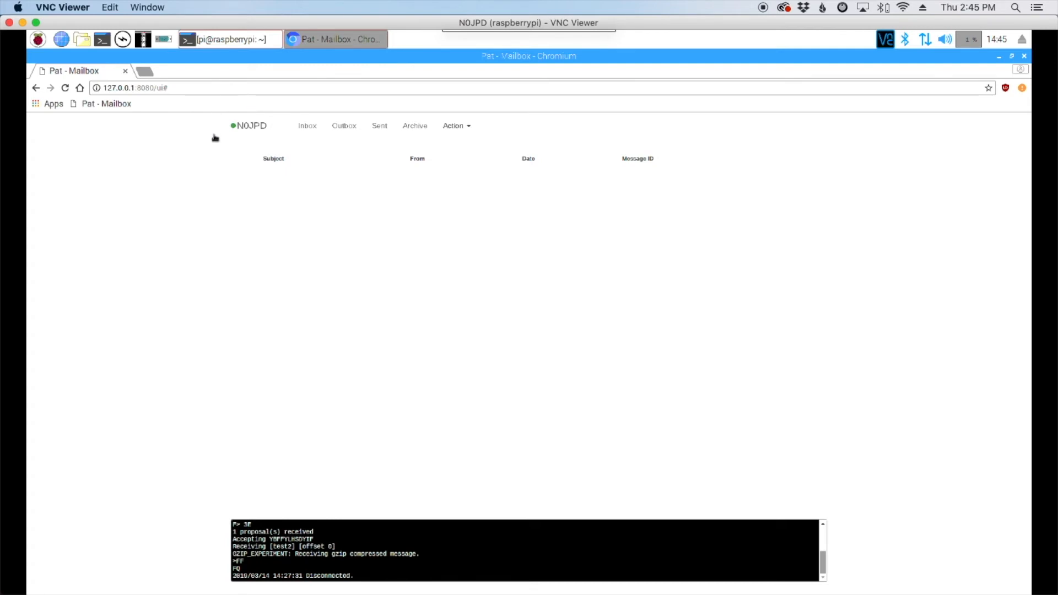
pyautogui.moveTo(254, 144)
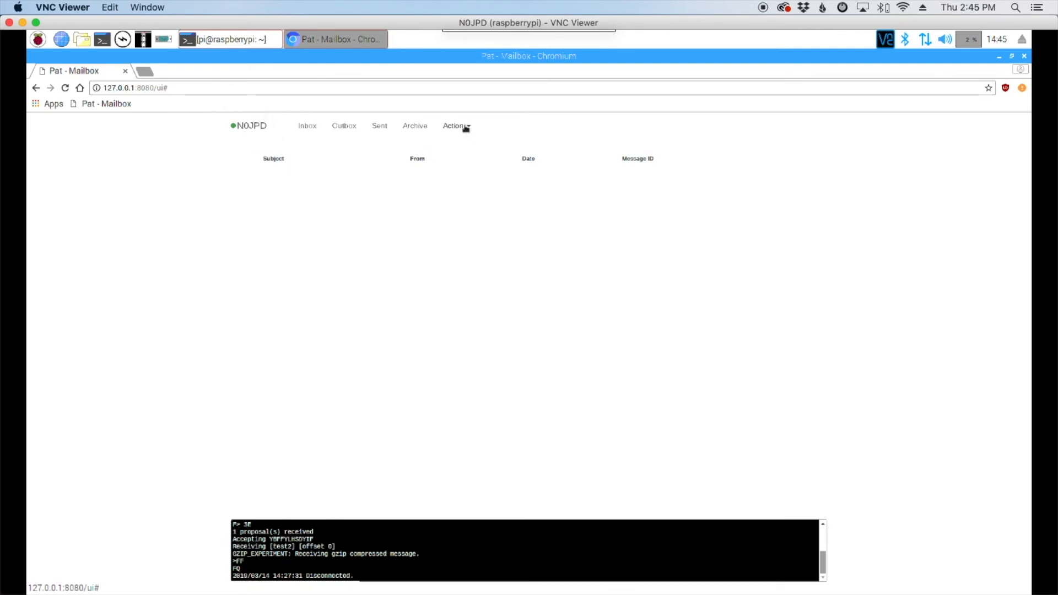
# Step: Copy the telnet connection URL from Pat's Connect dialog
pyautogui.click(454, 125)
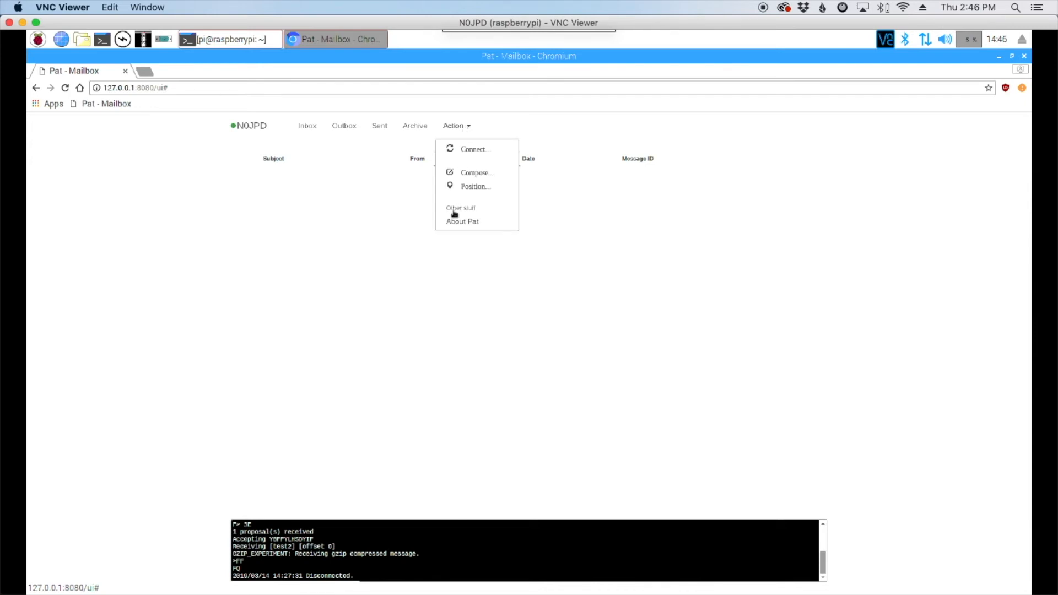
pyautogui.click(473, 149)
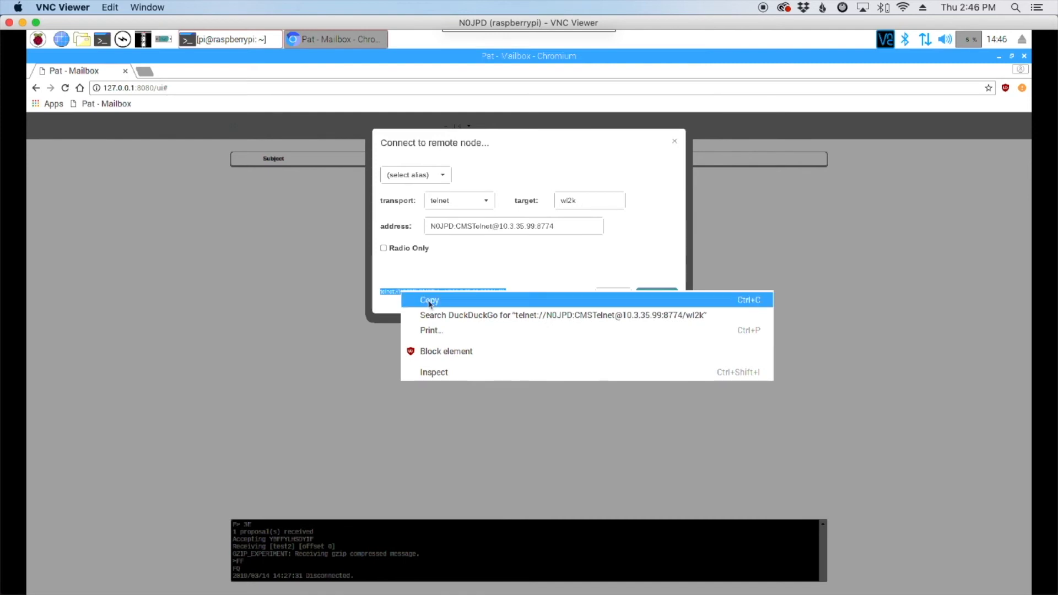
pyautogui.click(429, 300)
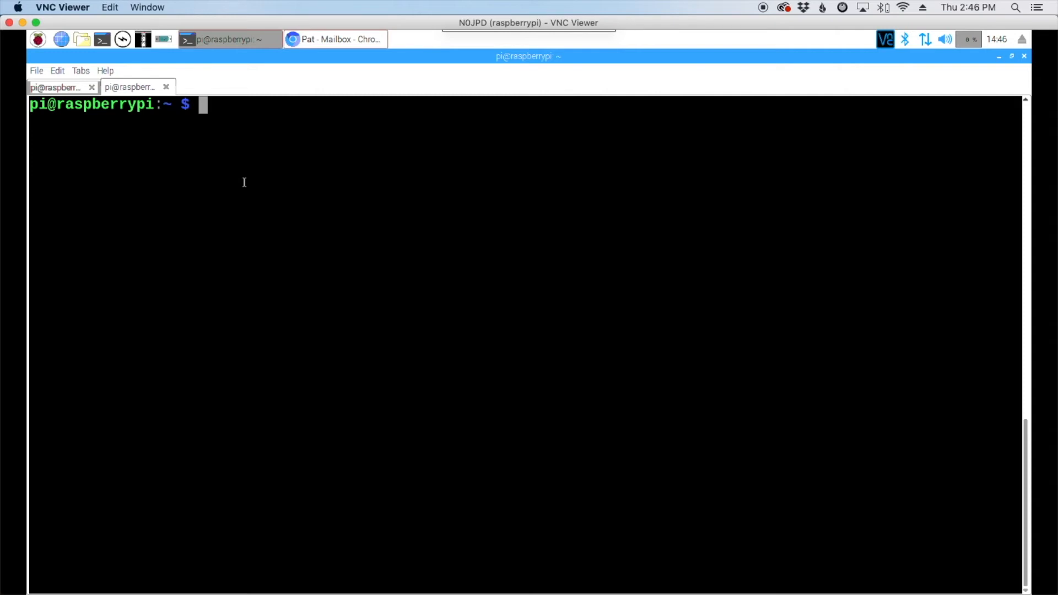
# Step: Run crontab -e to edit the user's crontab in nano
pyautogui.write('crontab')
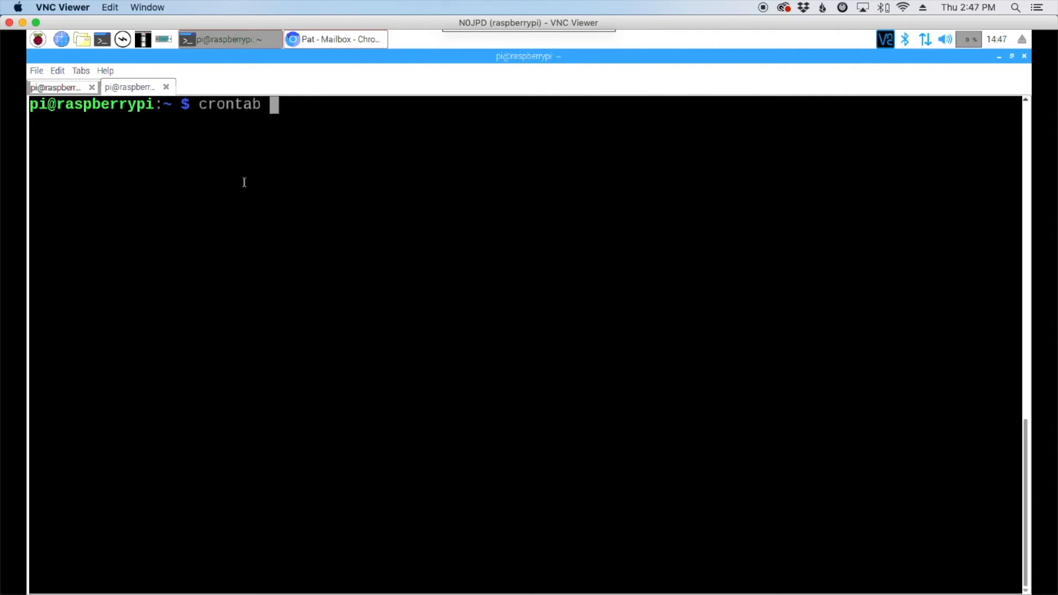
pyautogui.write('-e')
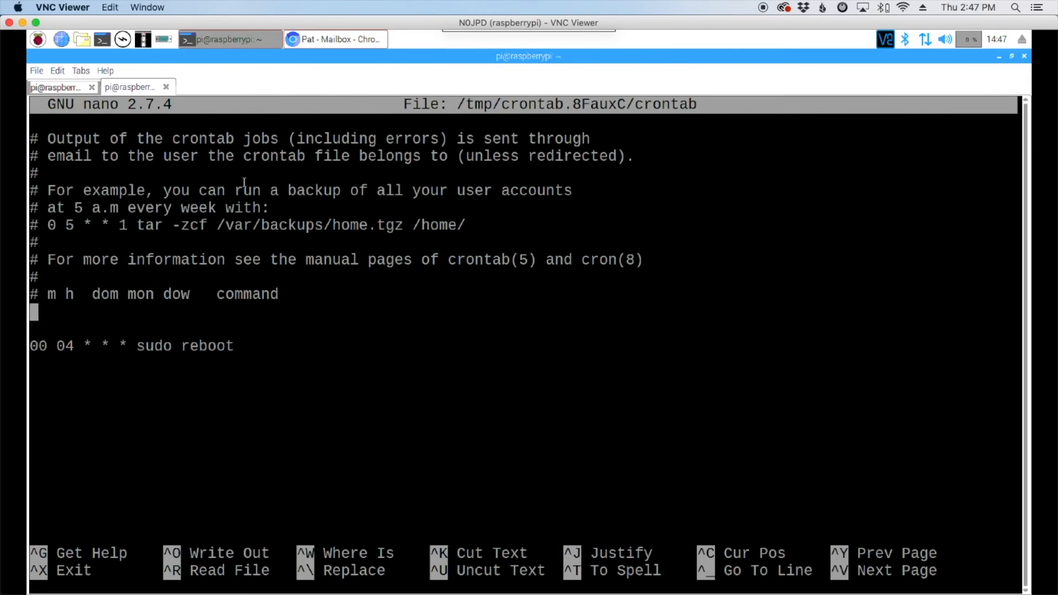
# Step: Add a new crontab line reading '*/1 * * * * /usr/bin/pat connect'
pyautogui.press('Enter')
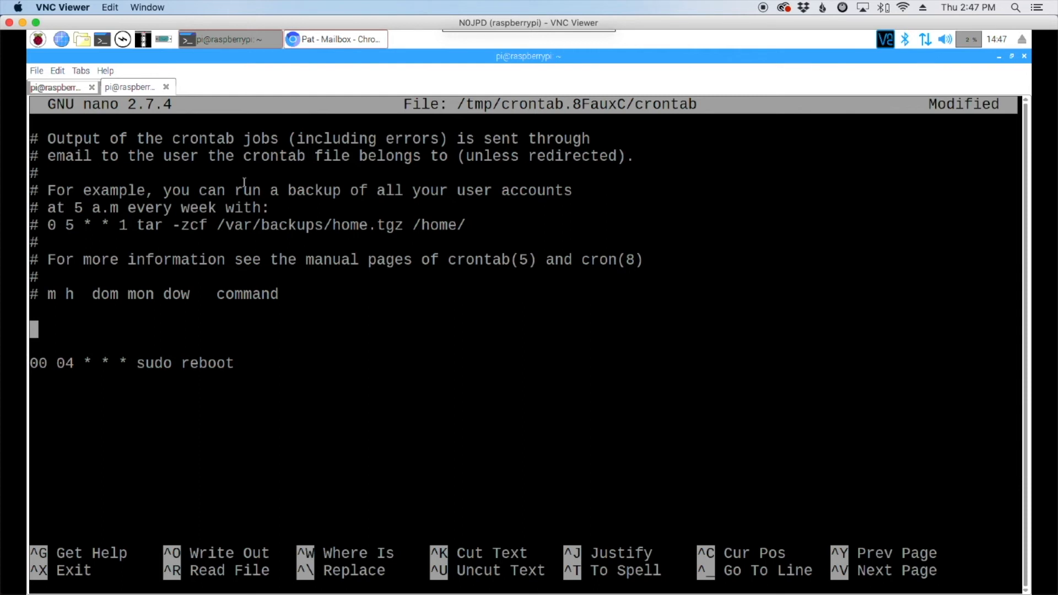
pyautogui.write('*')
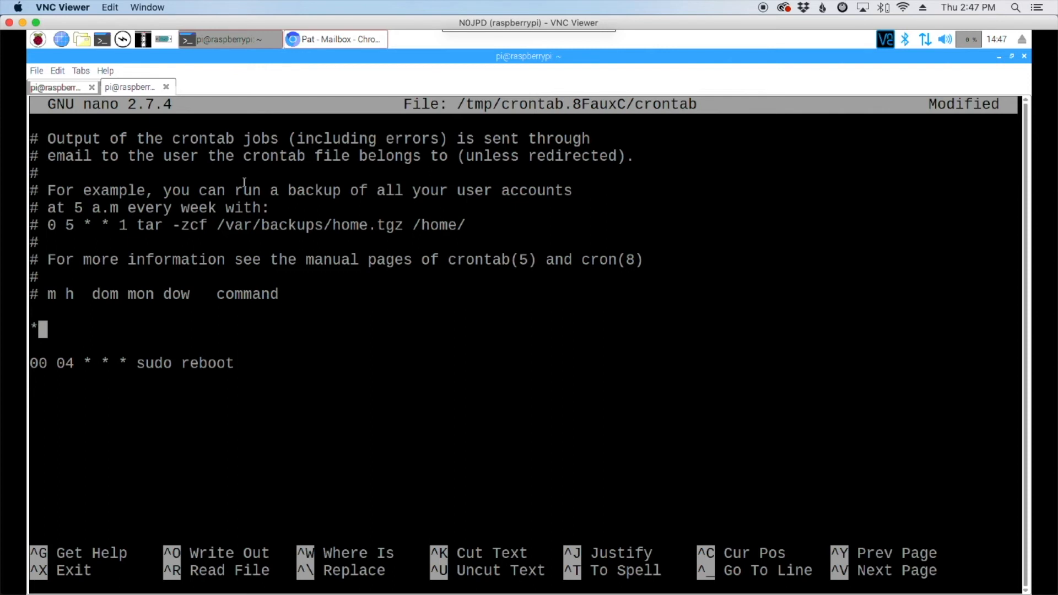
pyautogui.write('/')
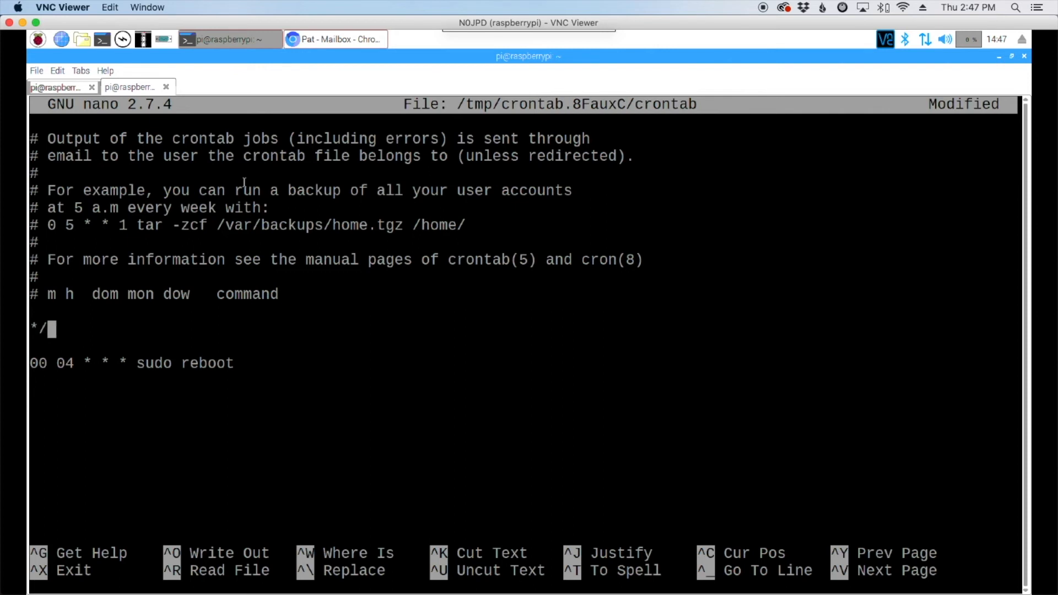
pyautogui.write('1')
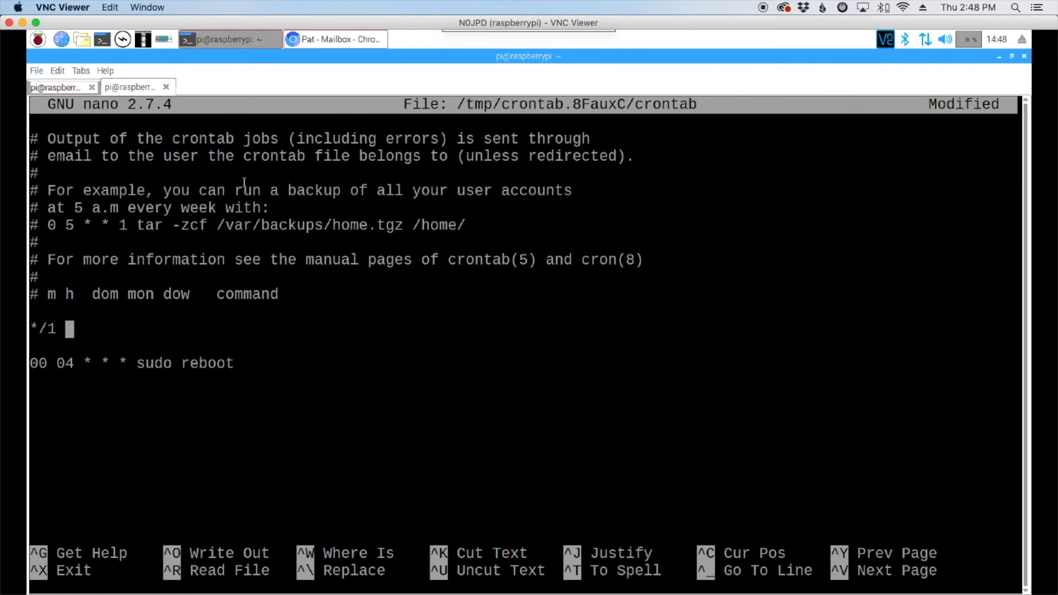
pyautogui.write('*')
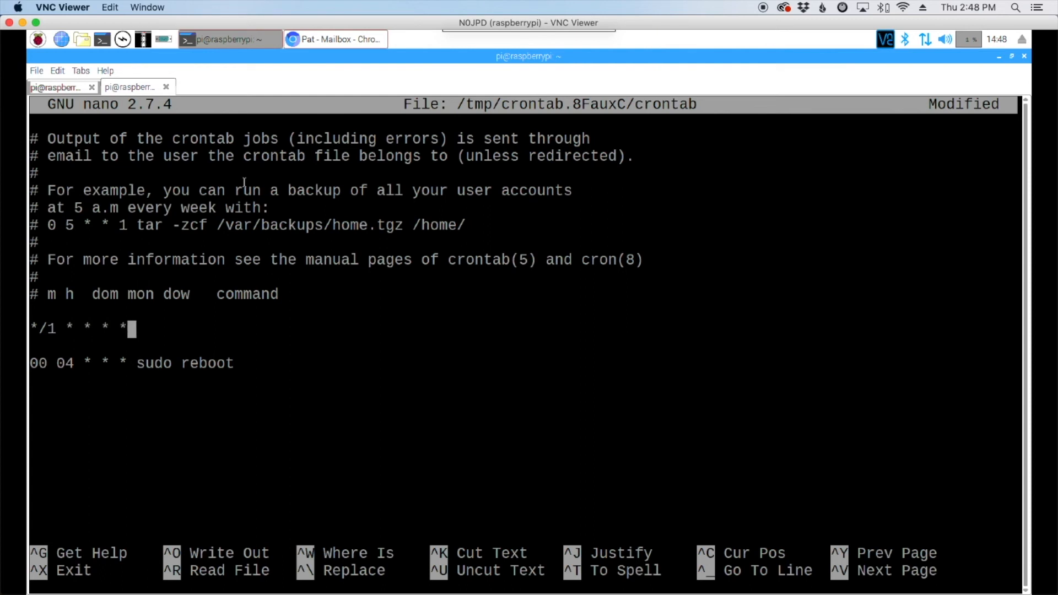
pyautogui.write('/')
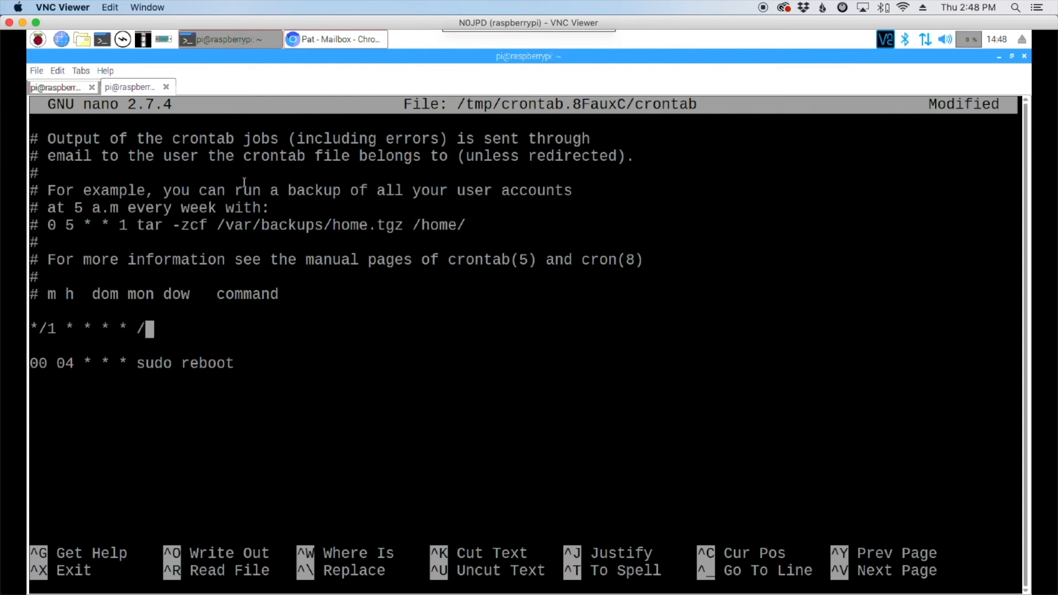
pyautogui.write('usr')
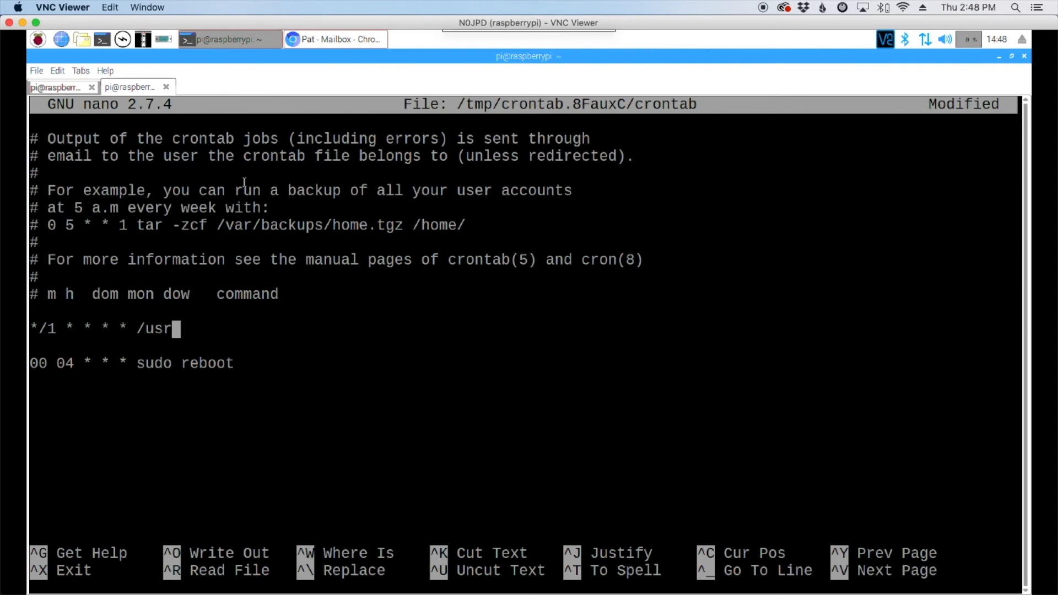
pyautogui.write('/b')
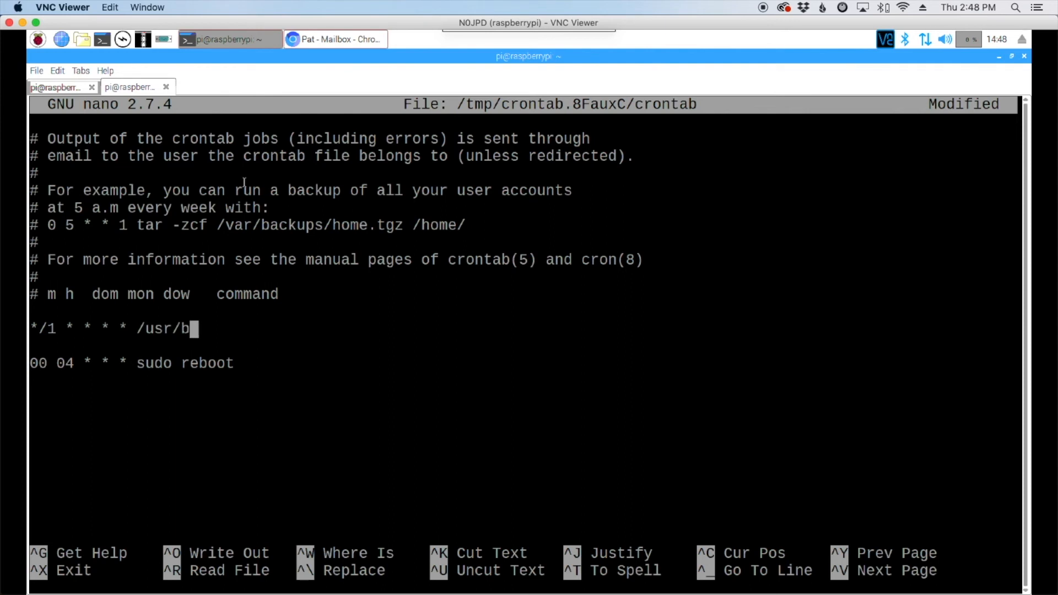
pyautogui.write('in')
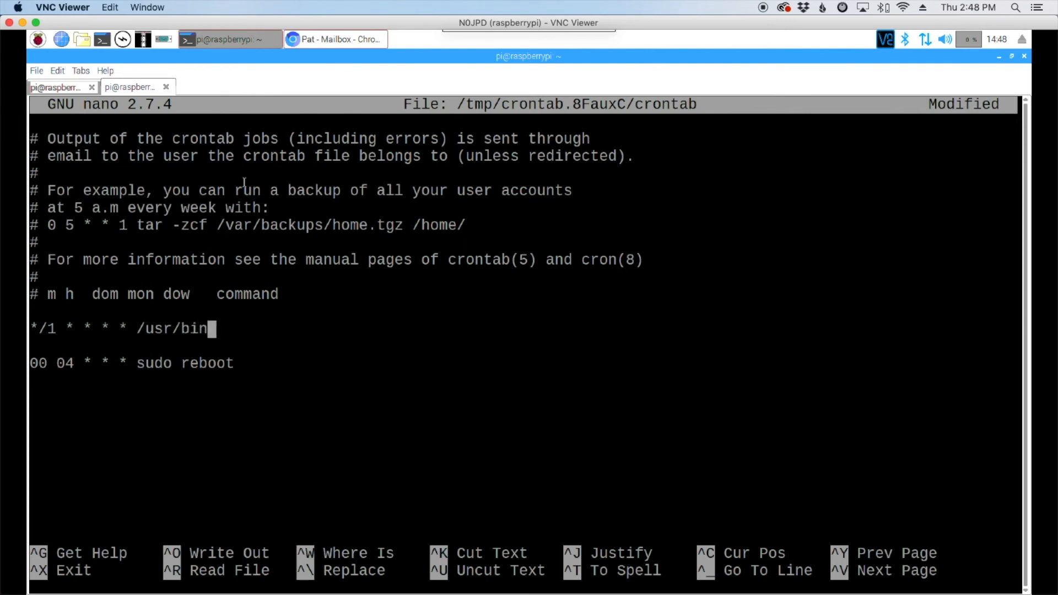
pyautogui.write('/')
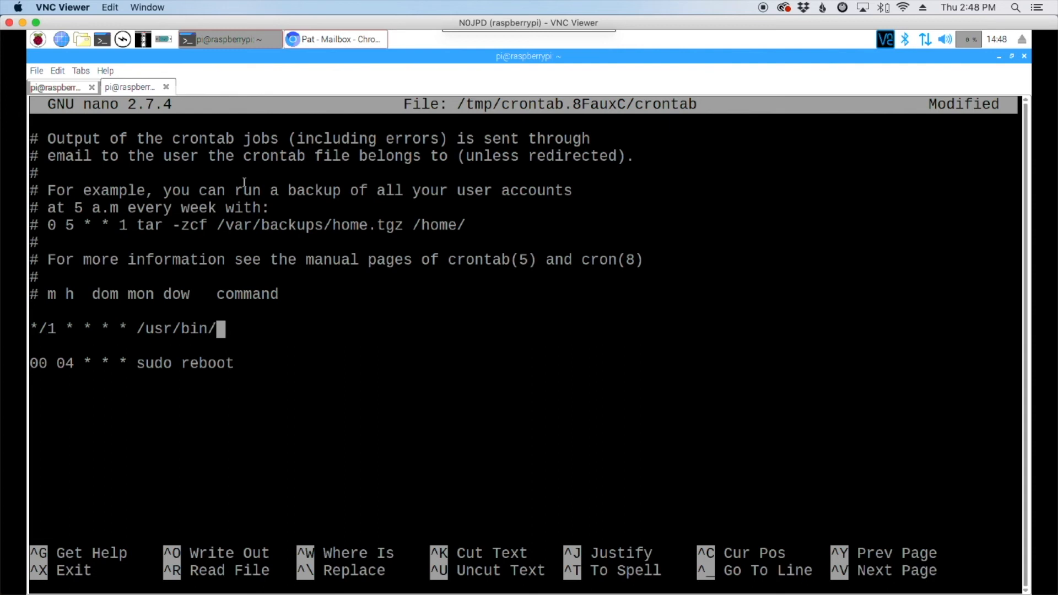
pyautogui.write('pat c')
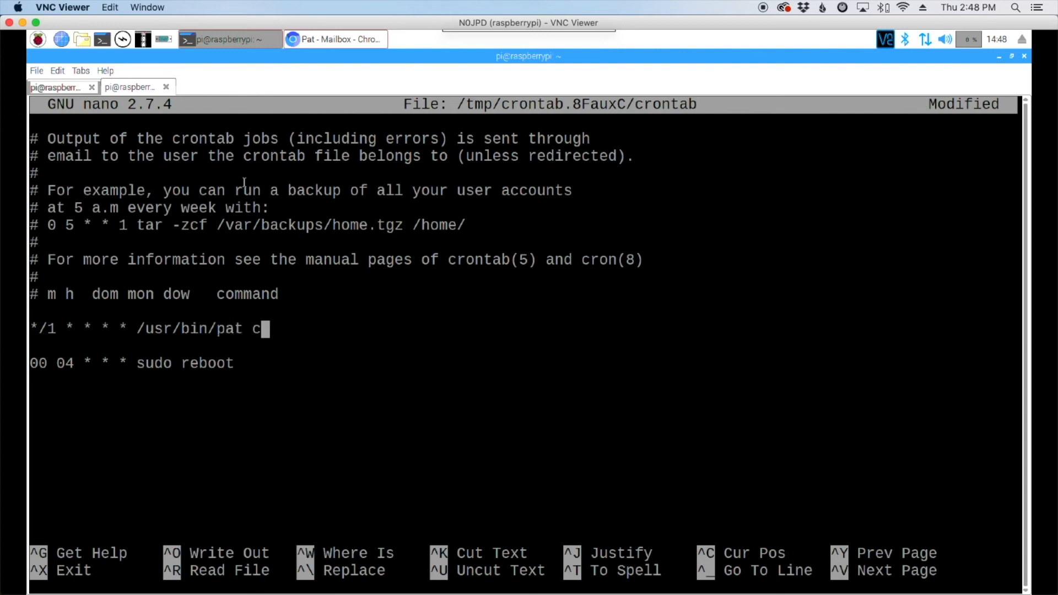
pyautogui.write('onnect')
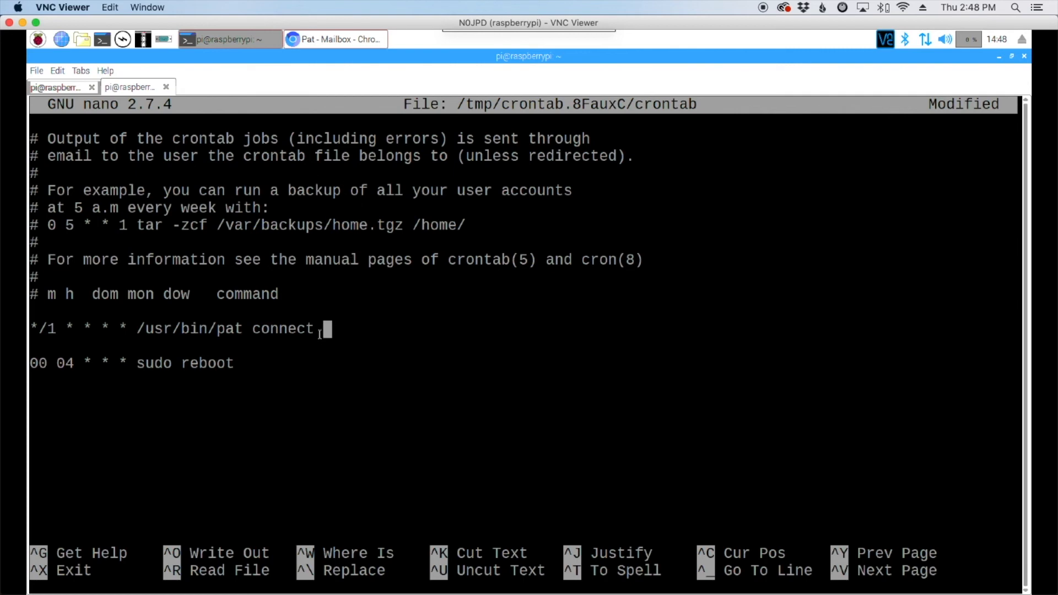
# Step: Paste the telnet address, change the interval to */2, and save the crontab
pyautogui.rightClick(327, 328)
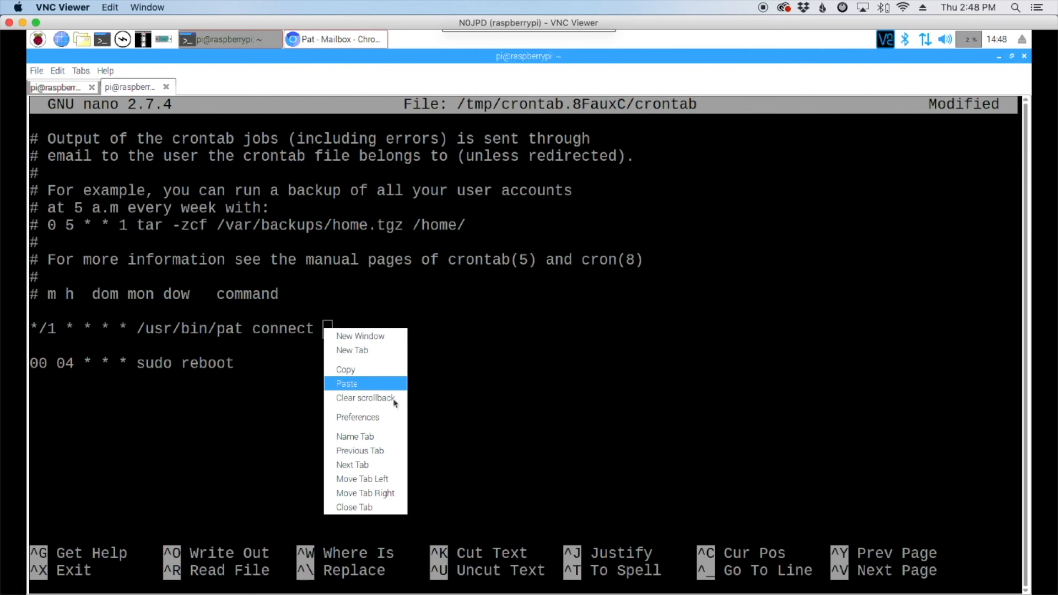
pyautogui.click(347, 383)
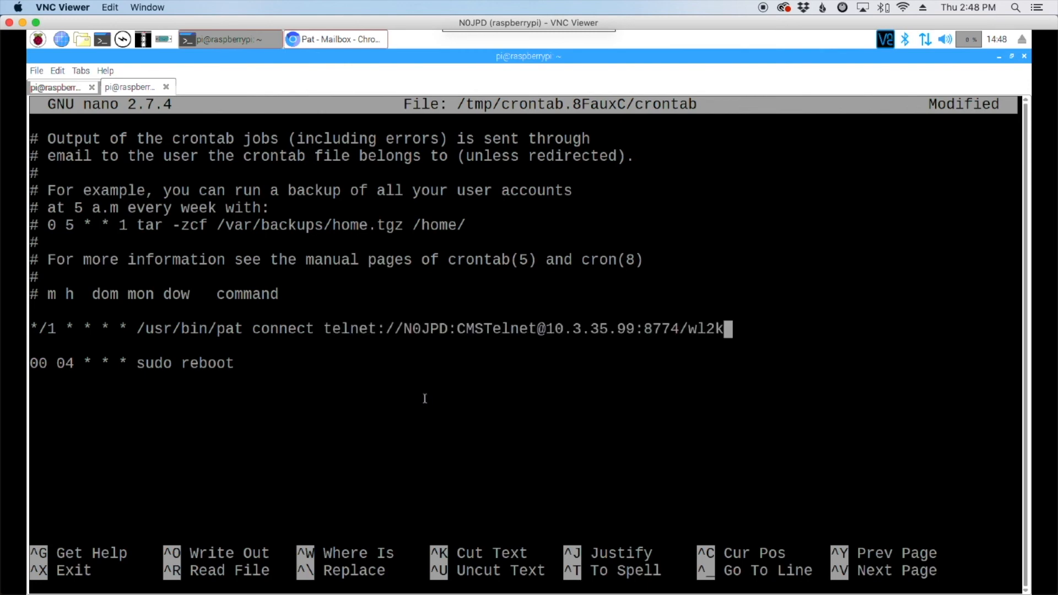
pyautogui.press('Home')
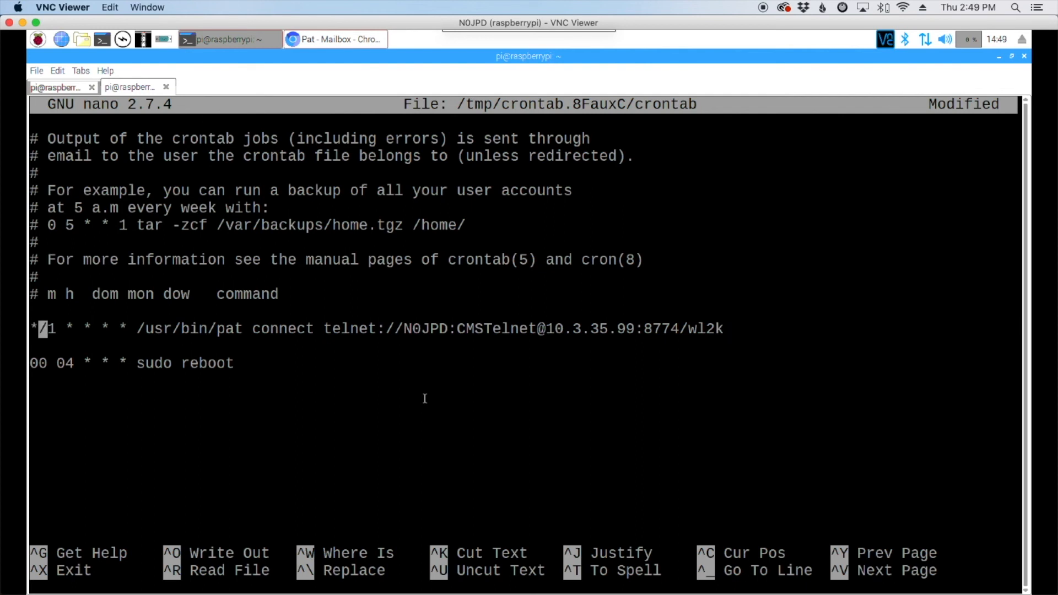
pyautogui.write('2')
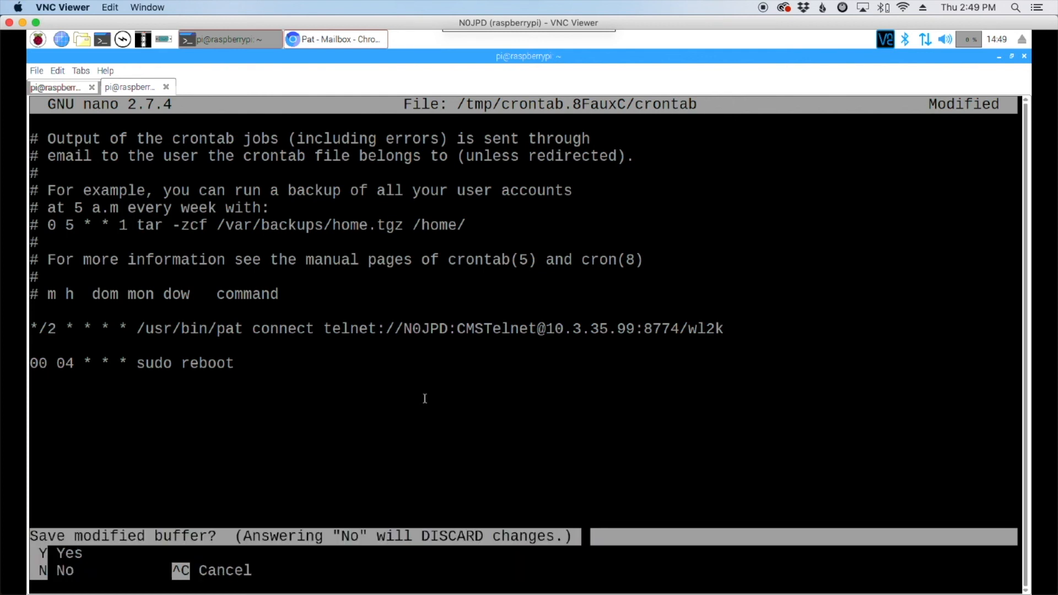
pyautogui.press('y')
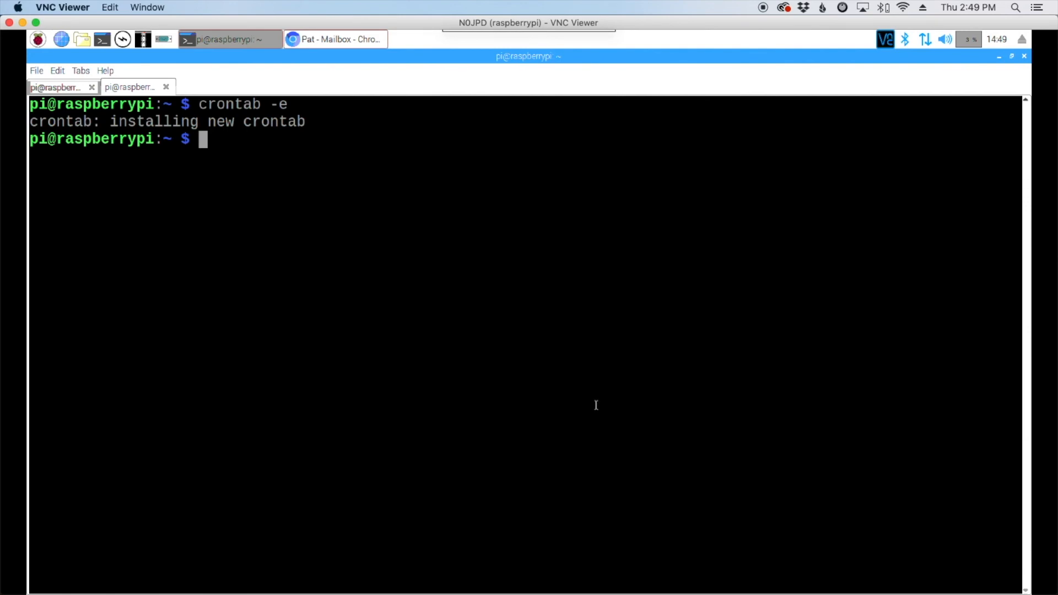
pyautogui.moveTo(739, 575)
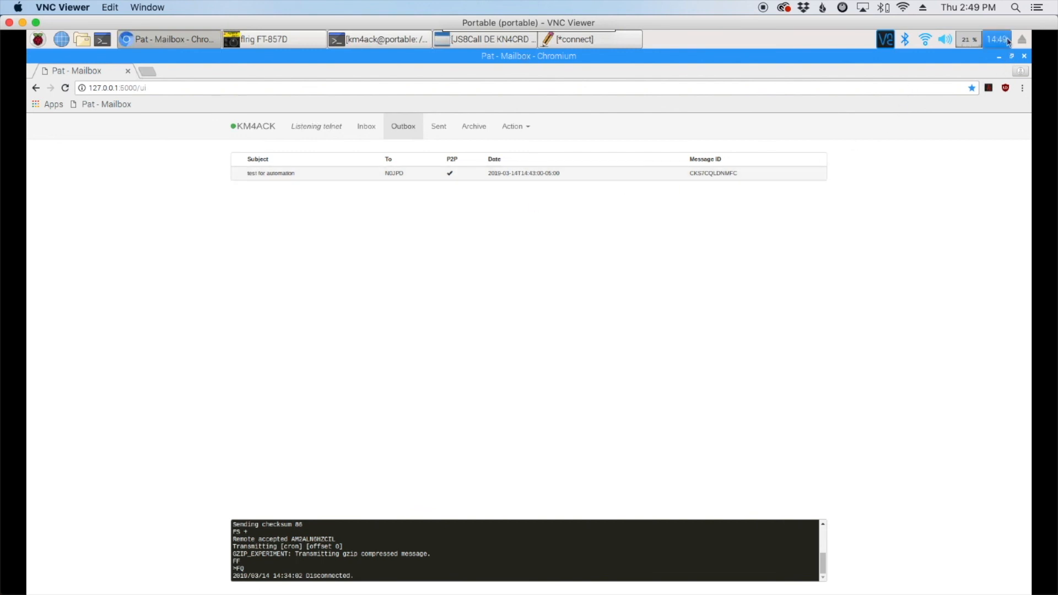
pyautogui.moveTo(851, 209)
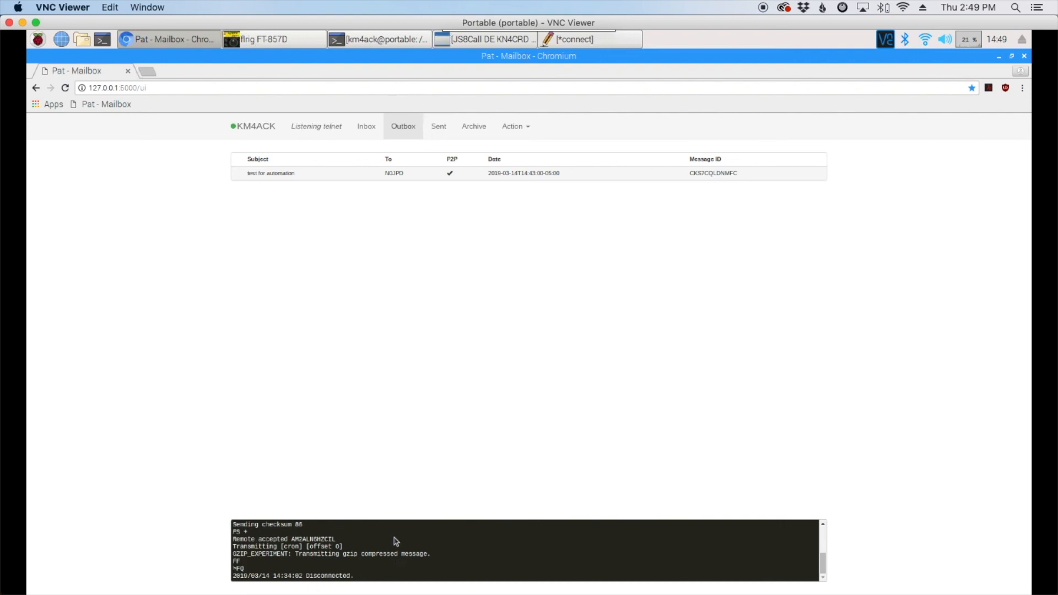
pyautogui.moveTo(348, 178)
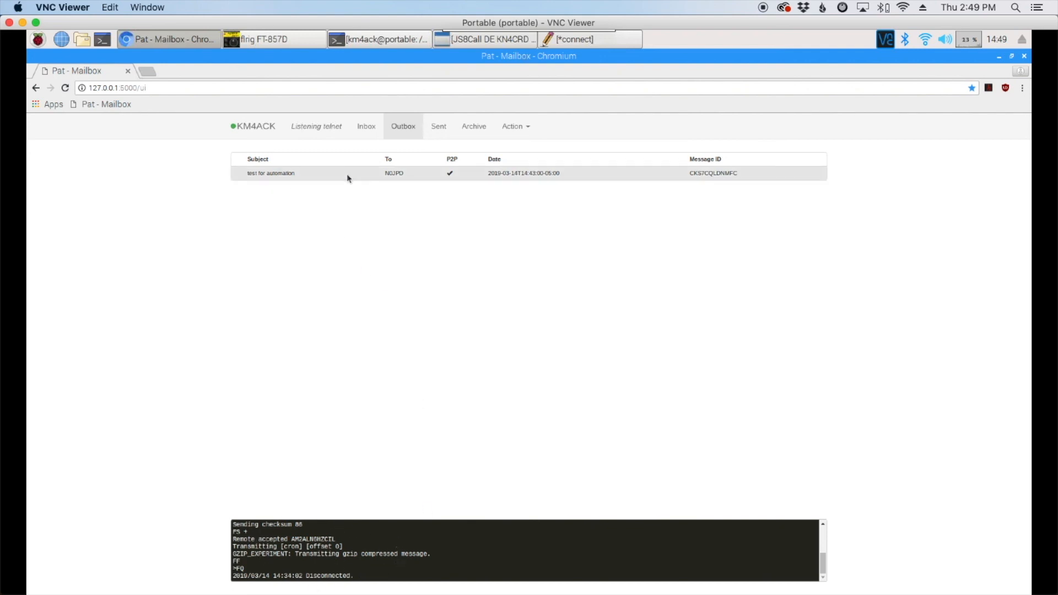